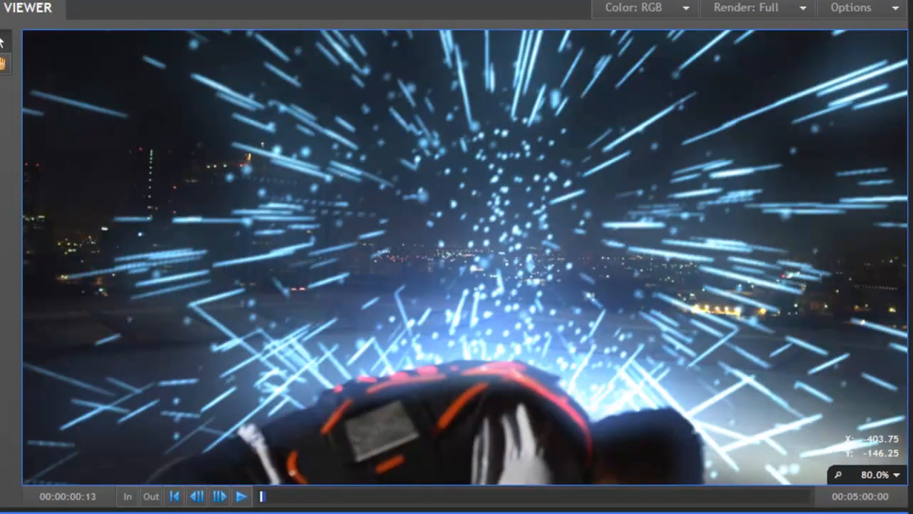
# Step: Preview the composited particle shot, then go into the Final Shot composite's layer list
pyautogui.click(242, 496)
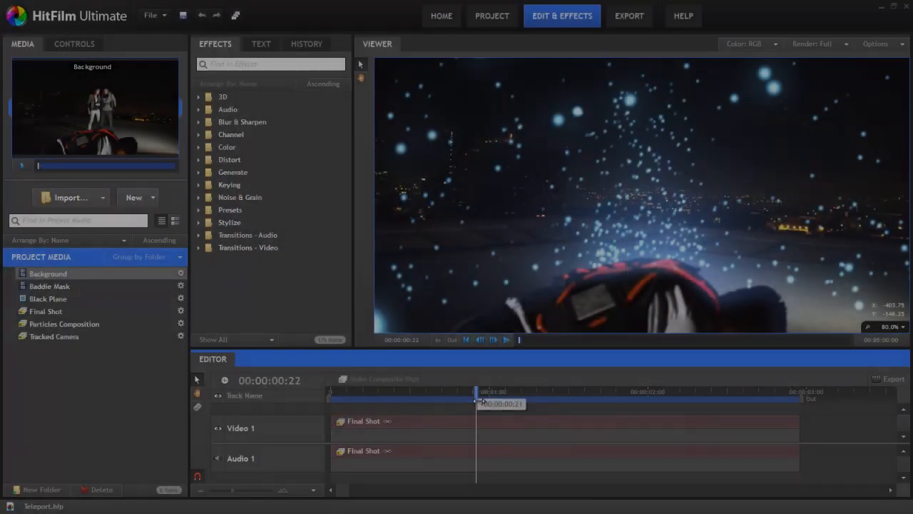
pyautogui.moveTo(477, 391); pyautogui.dragTo(411, 391)
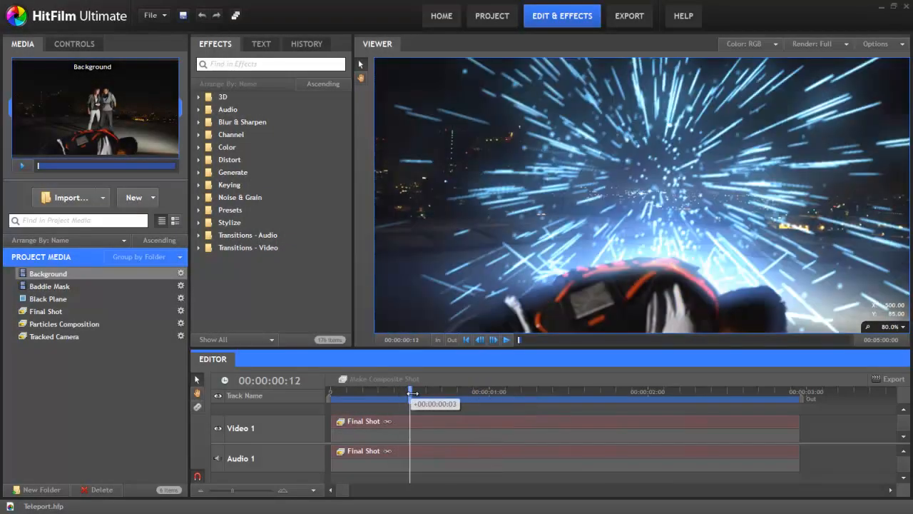
pyautogui.moveTo(411, 391); pyautogui.dragTo(429, 391)
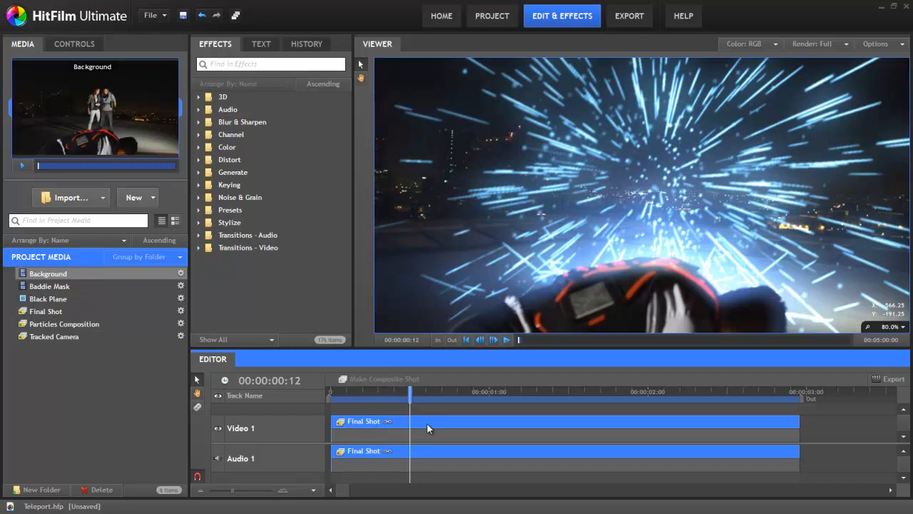
pyautogui.doubleClick(368, 421)
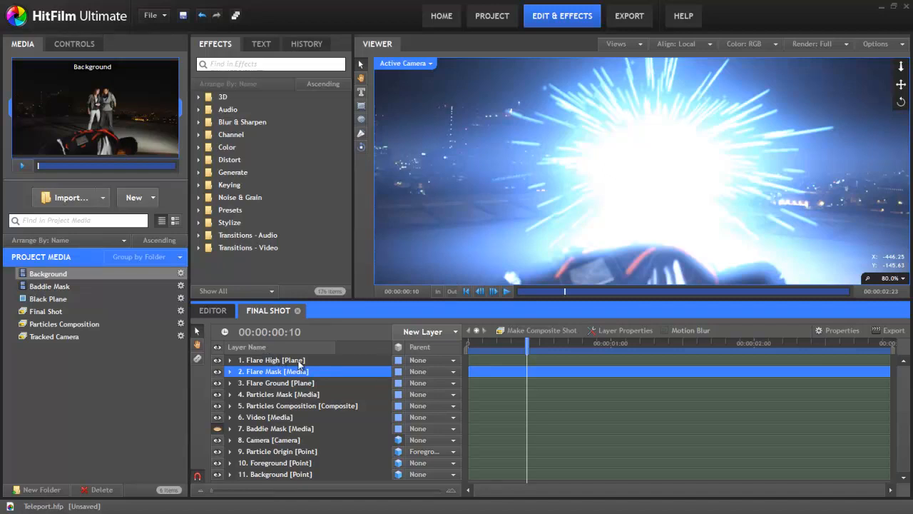
pyautogui.moveTo(323, 426)
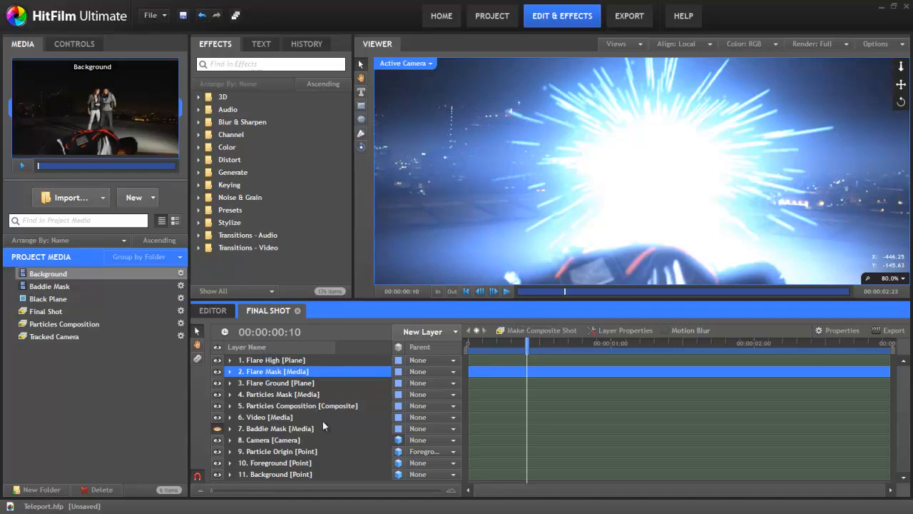
pyautogui.moveTo(305, 425)
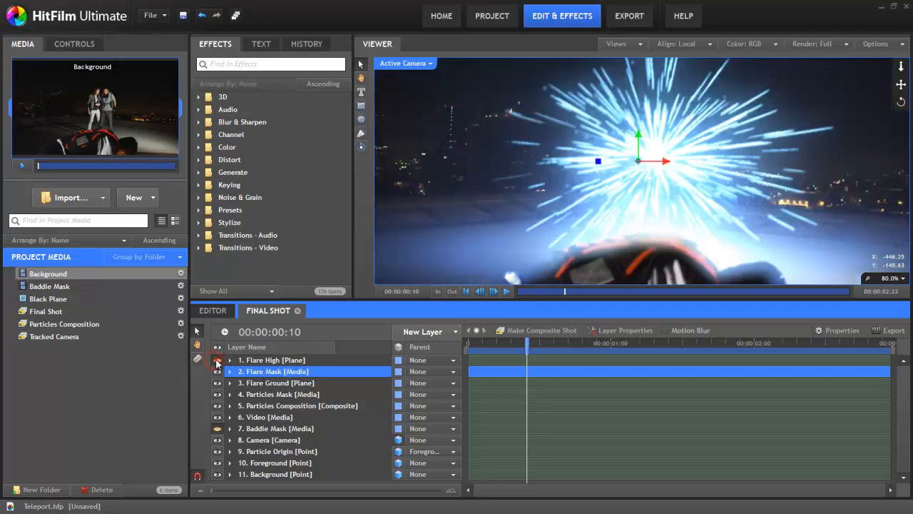
# Step: Hide the flare layers, Particles Mask and Particles Composition to compare against bare footage
pyautogui.click(217, 362)
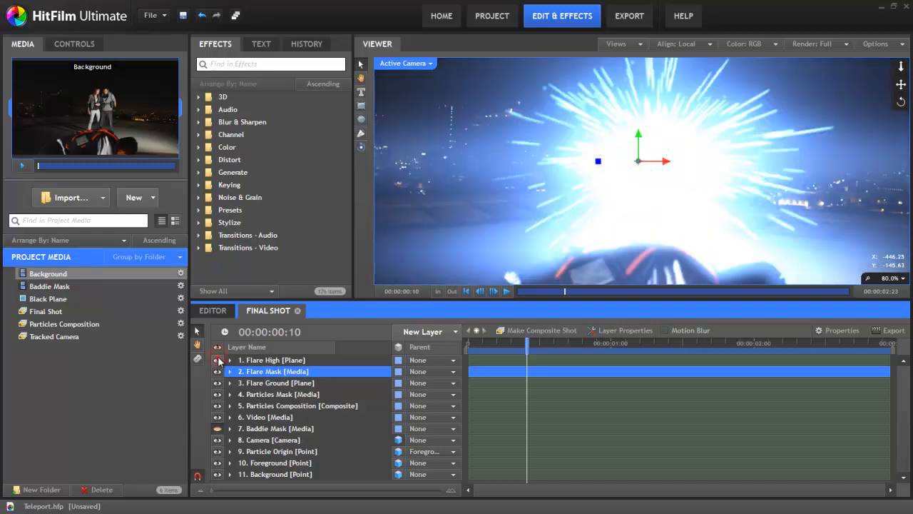
pyautogui.click(217, 360)
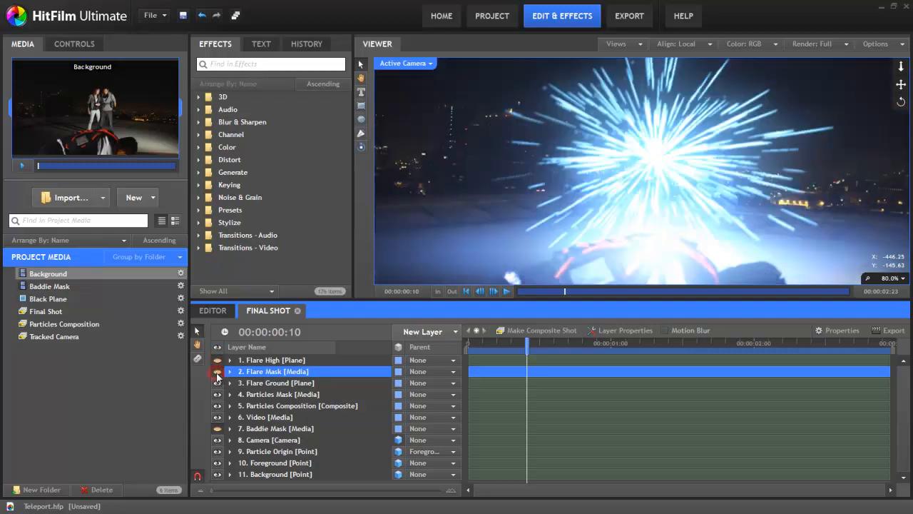
pyautogui.click(217, 370)
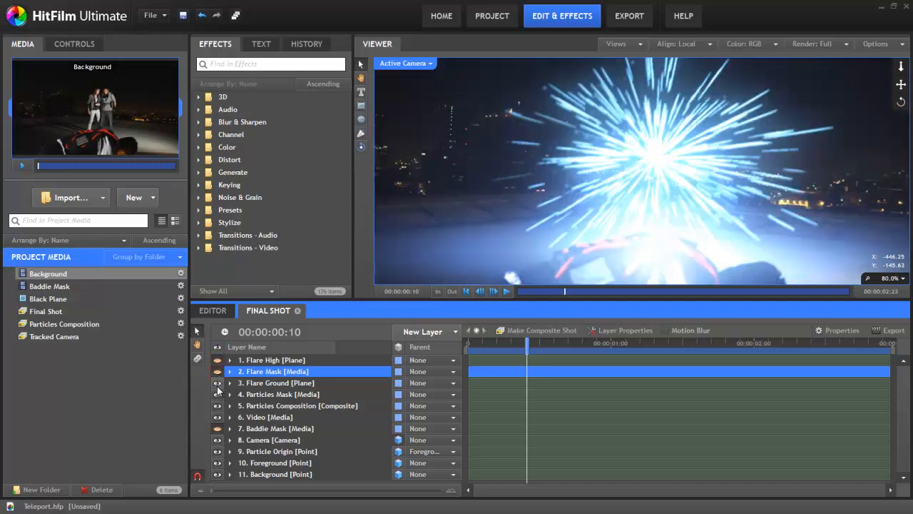
pyautogui.click(217, 382)
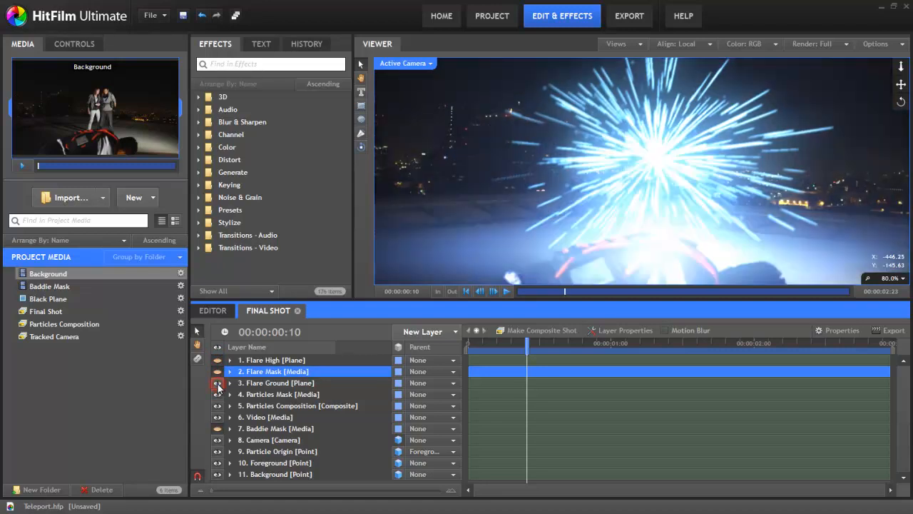
pyautogui.click(217, 383)
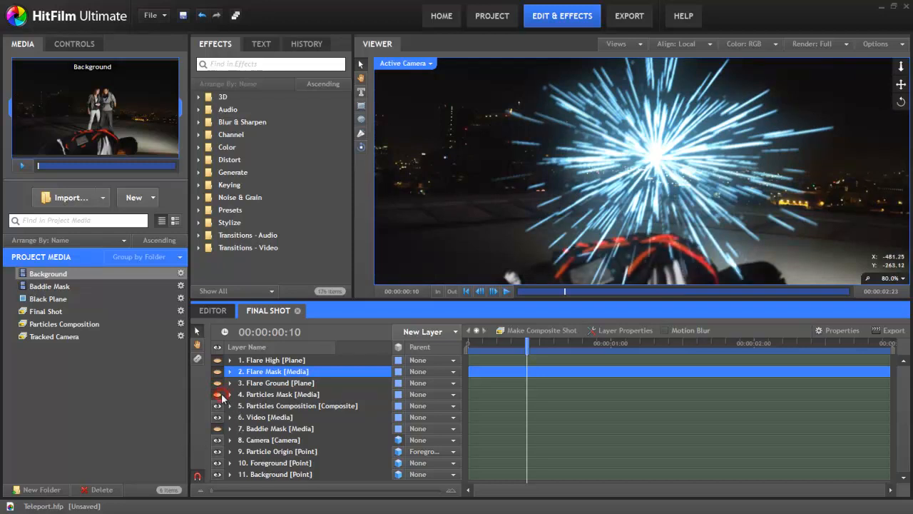
pyautogui.click(300, 405)
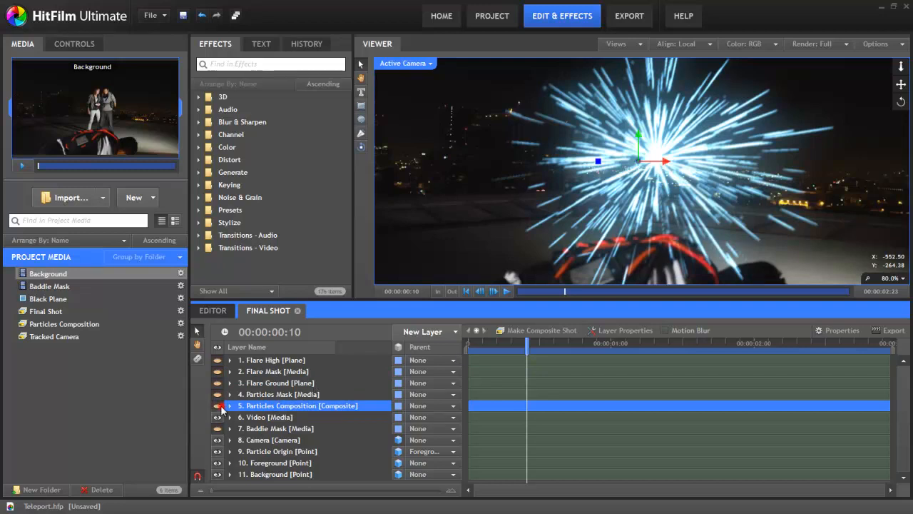
pyautogui.click(217, 406)
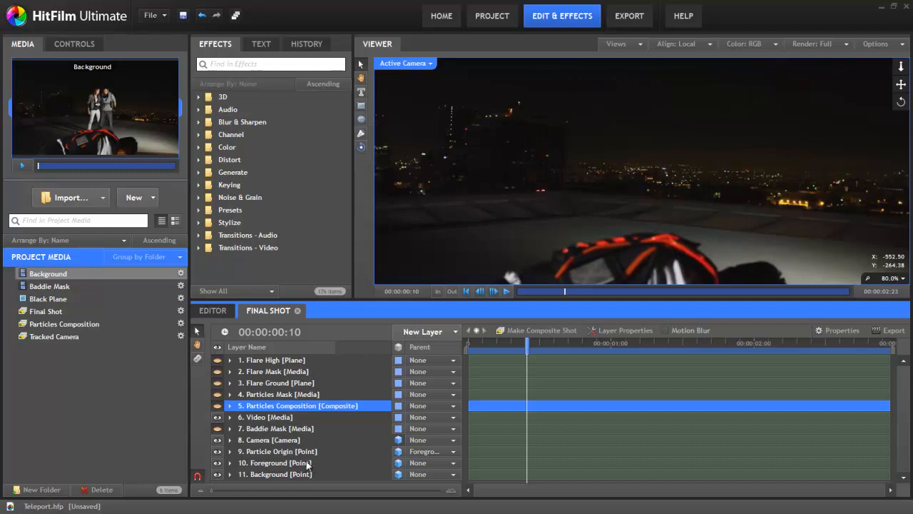
pyautogui.moveTo(451, 385)
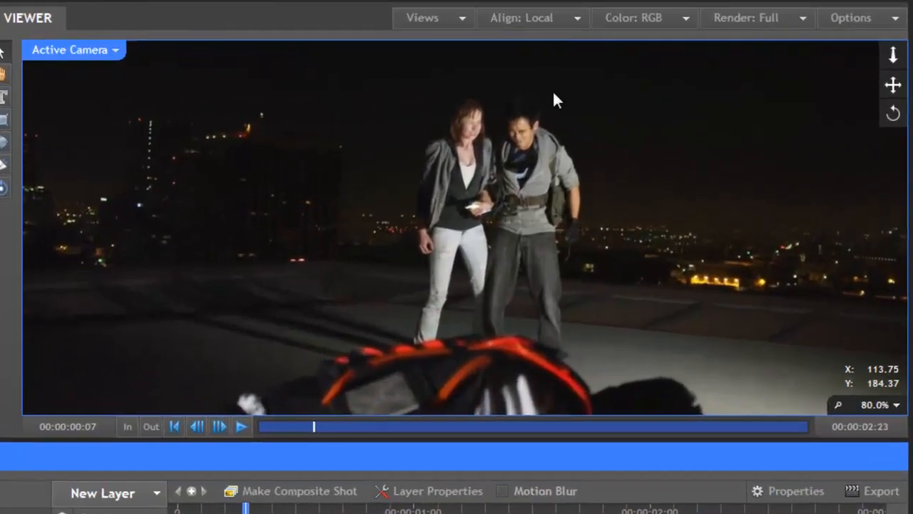
pyautogui.moveTo(514, 225)
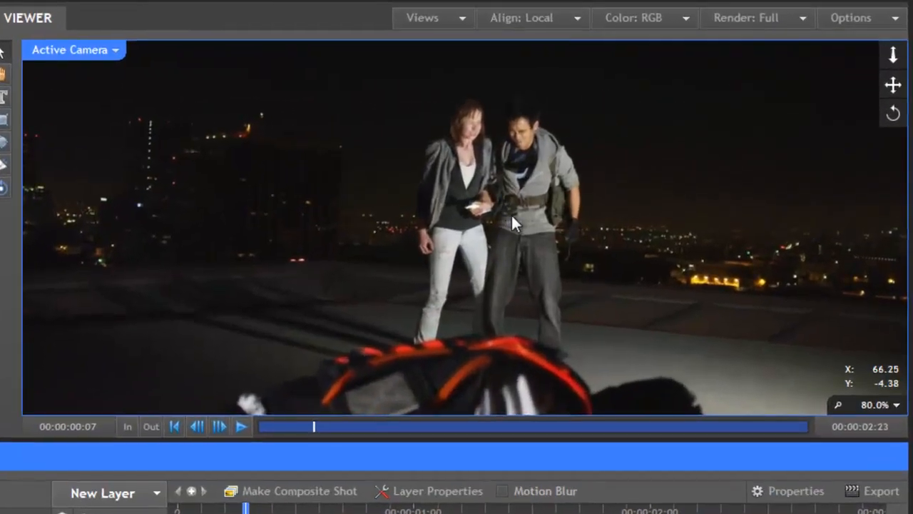
pyautogui.moveTo(528, 249)
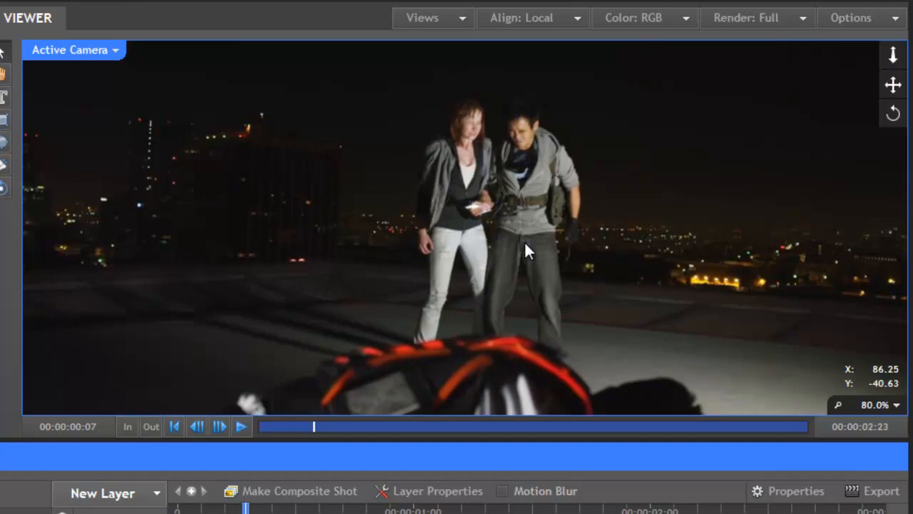
pyautogui.moveTo(535, 211)
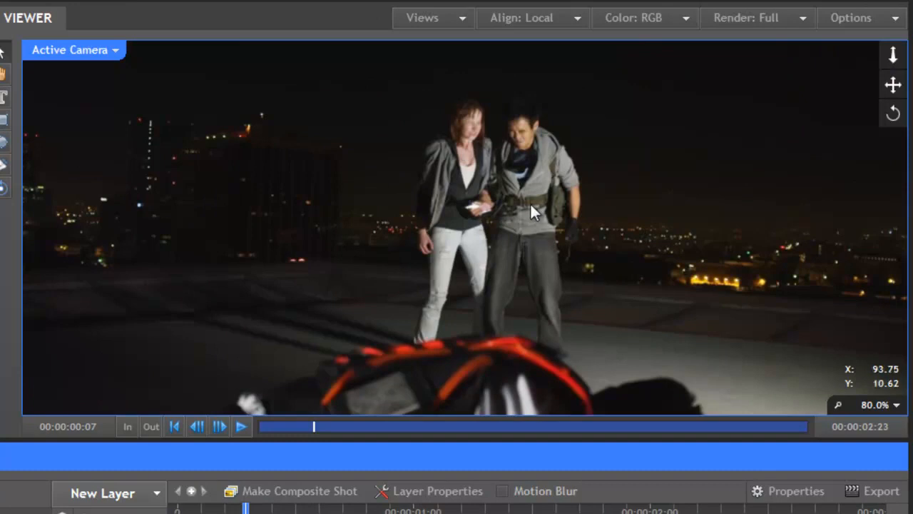
pyautogui.moveTo(531, 221)
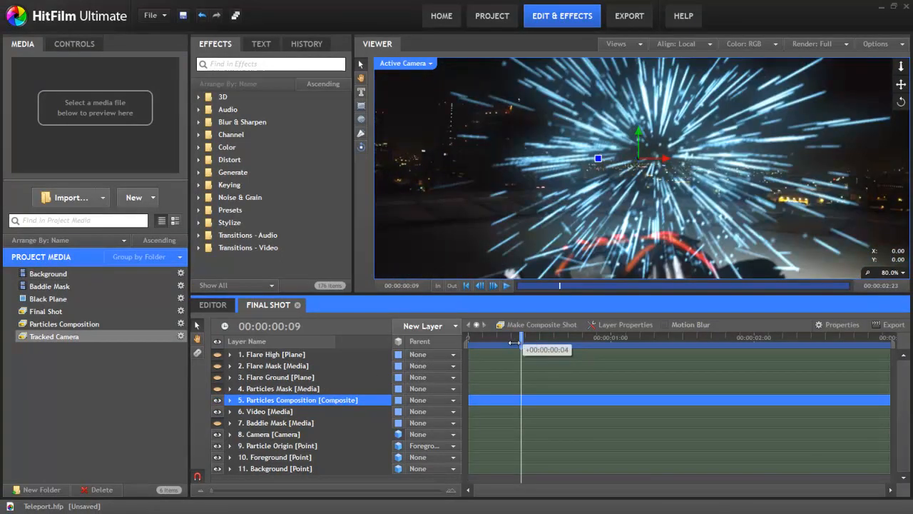
pyautogui.moveTo(521, 337); pyautogui.dragTo(545, 337)
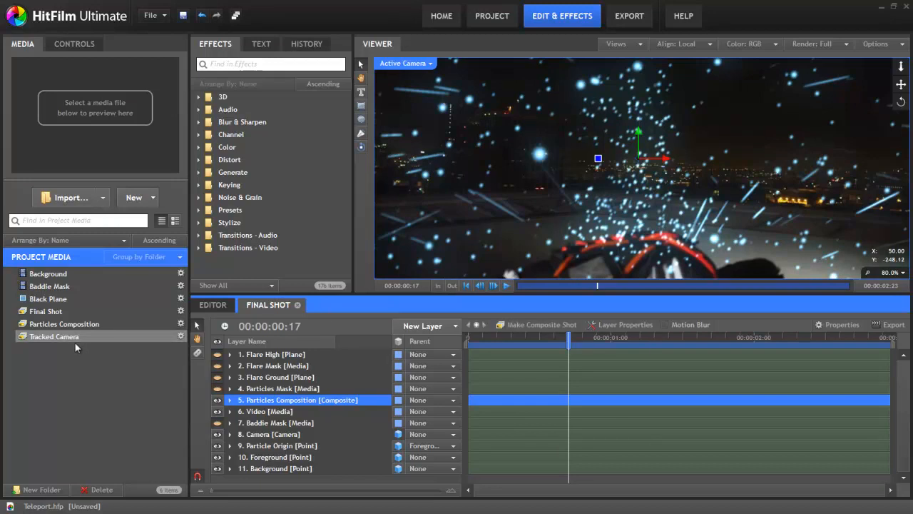
pyautogui.moveTo(91, 350)
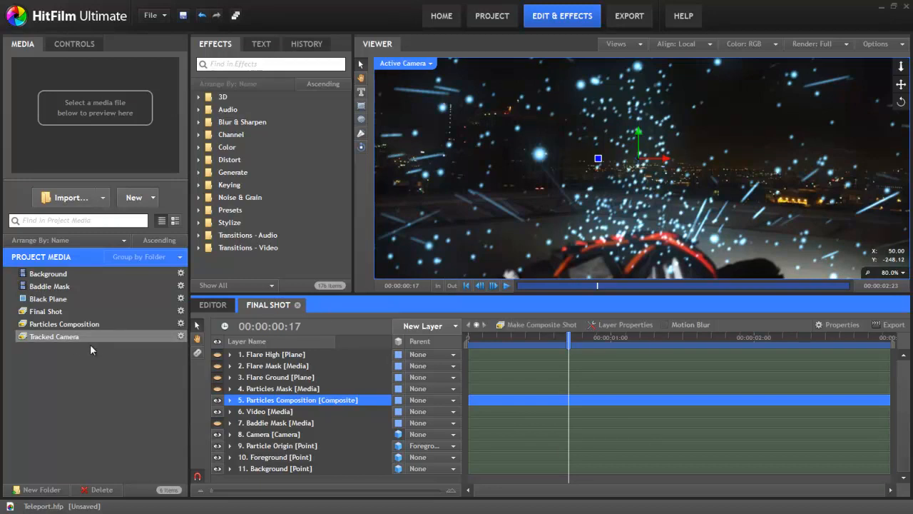
pyautogui.click(55, 337)
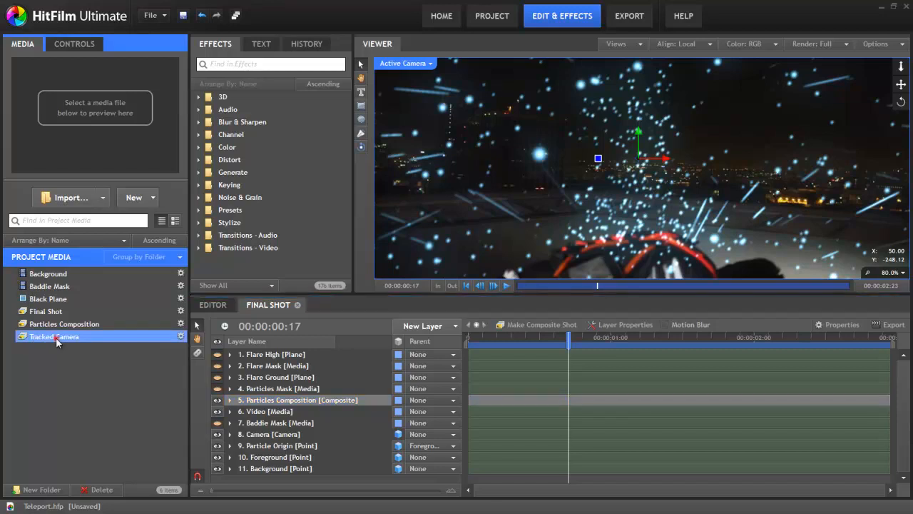
pyautogui.doubleClick(54, 337)
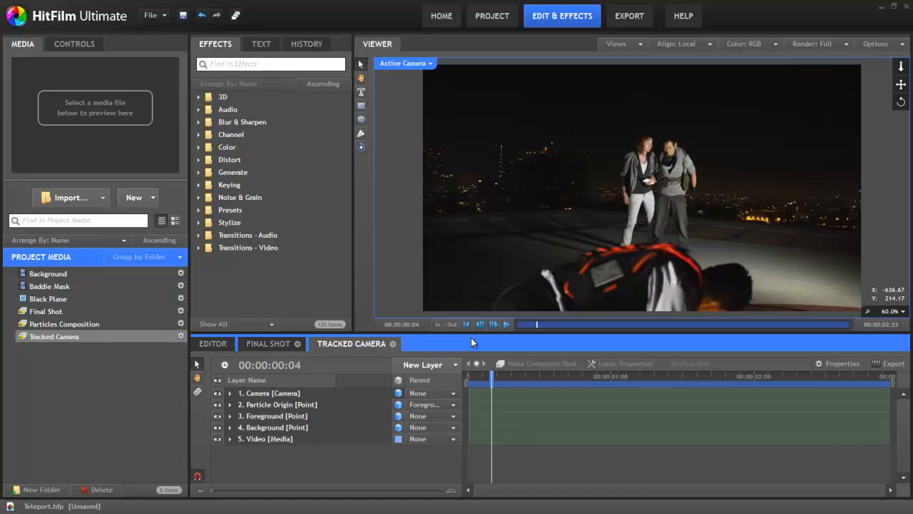
pyautogui.moveTo(497, 376); pyautogui.dragTo(488, 377)
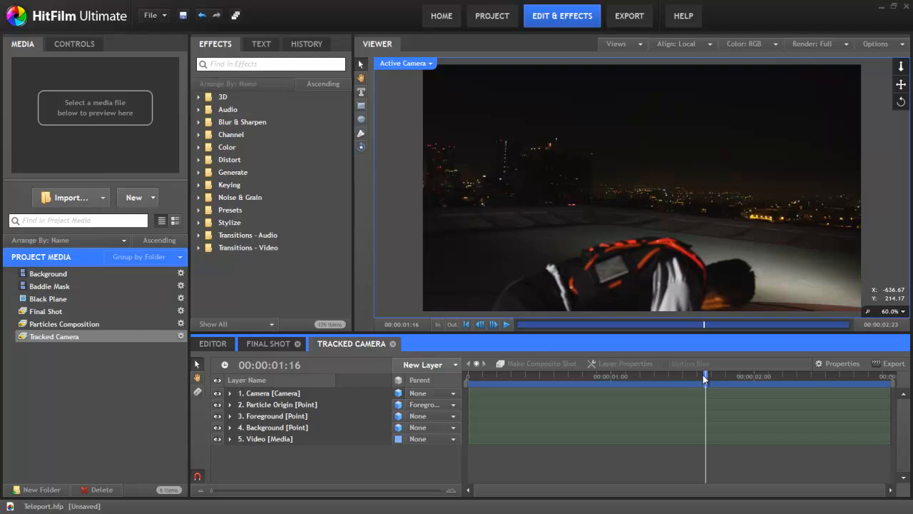
pyautogui.moveTo(705, 377); pyautogui.dragTo(539, 377)
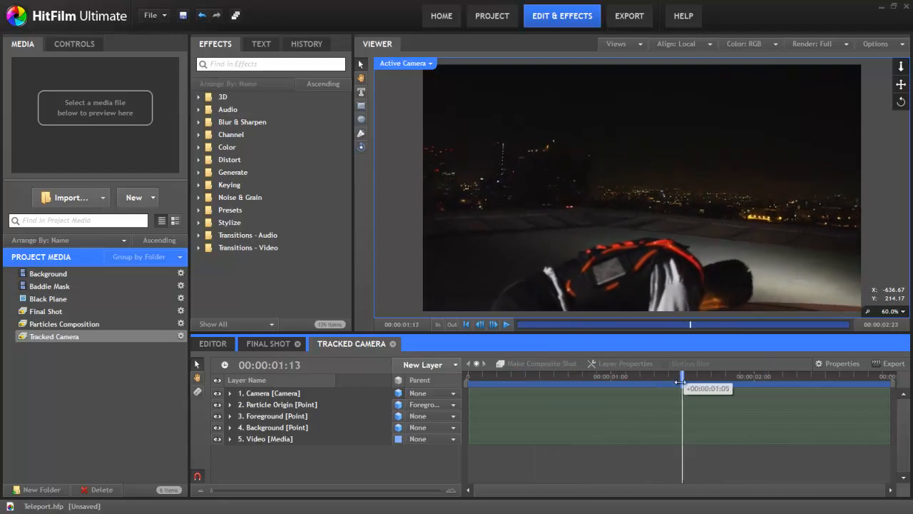
pyautogui.moveTo(682, 377); pyautogui.dragTo(606, 377)
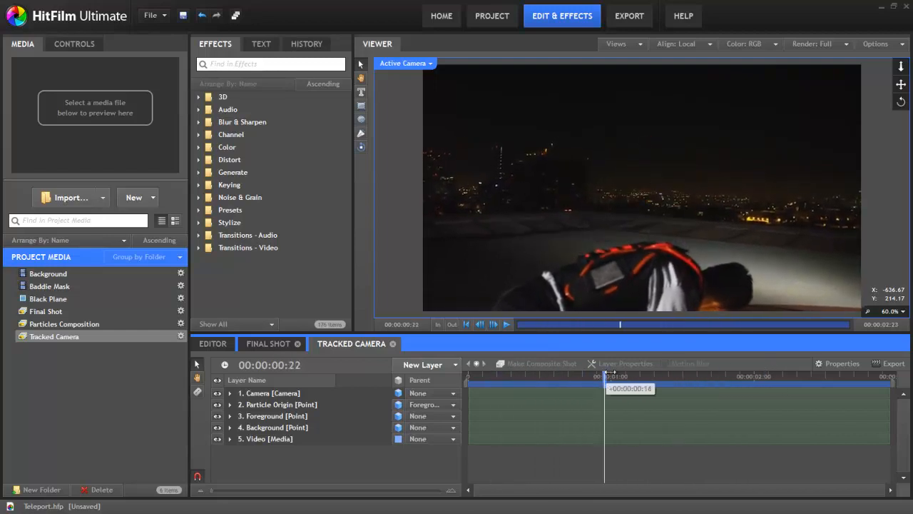
pyautogui.click(685, 377)
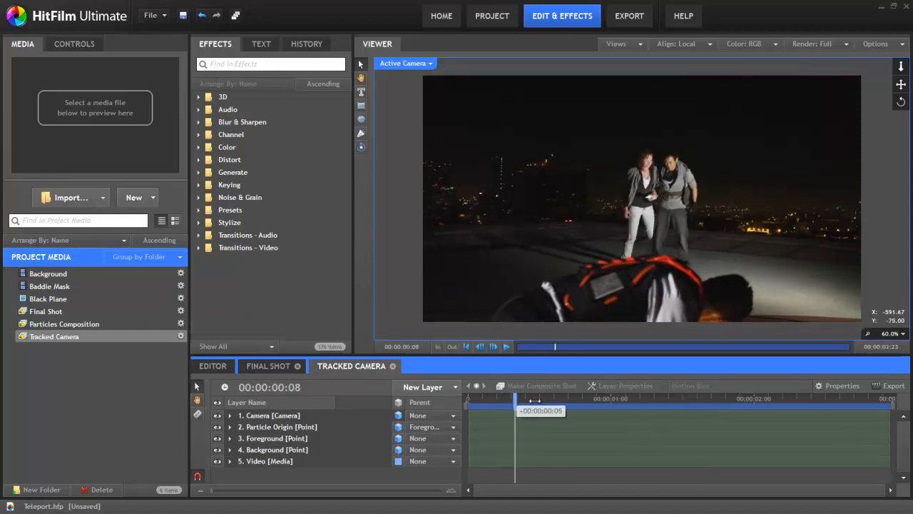
pyautogui.moveTo(555, 411); pyautogui.dragTo(564, 411)
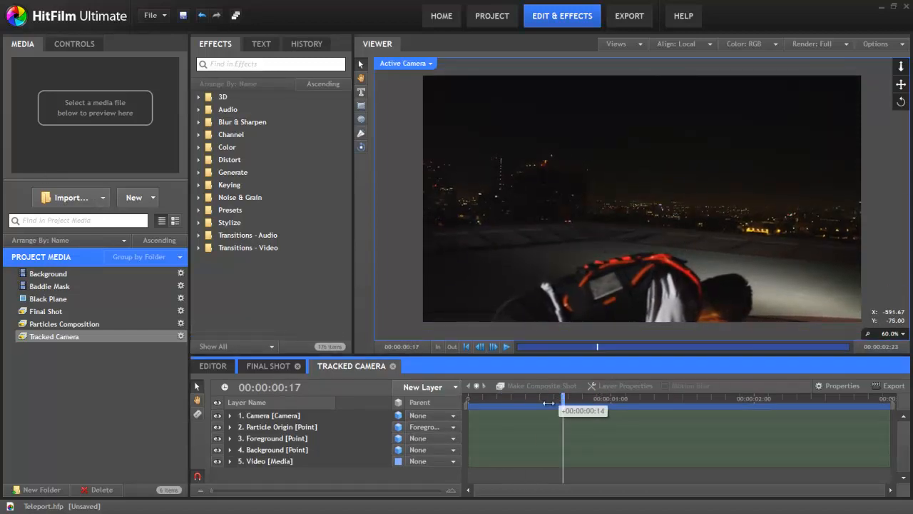
pyautogui.moveTo(562, 411); pyautogui.dragTo(557, 411)
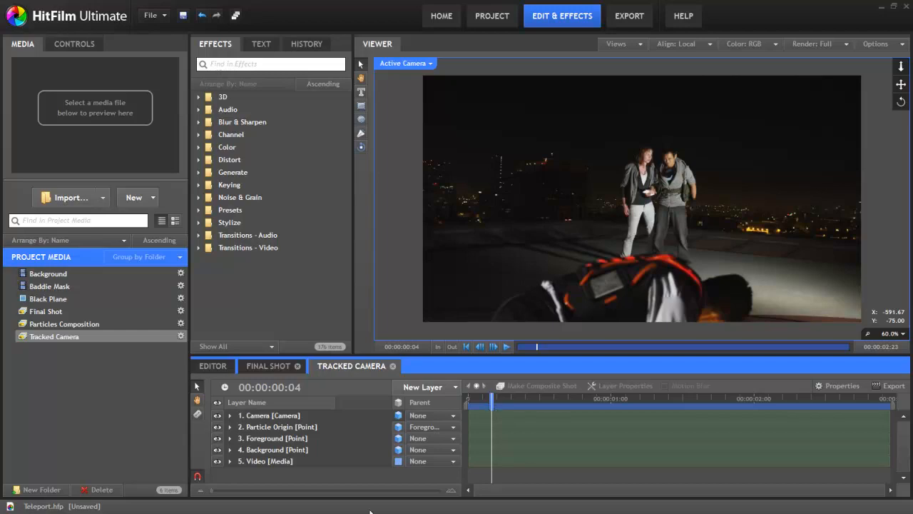
pyautogui.click(271, 415)
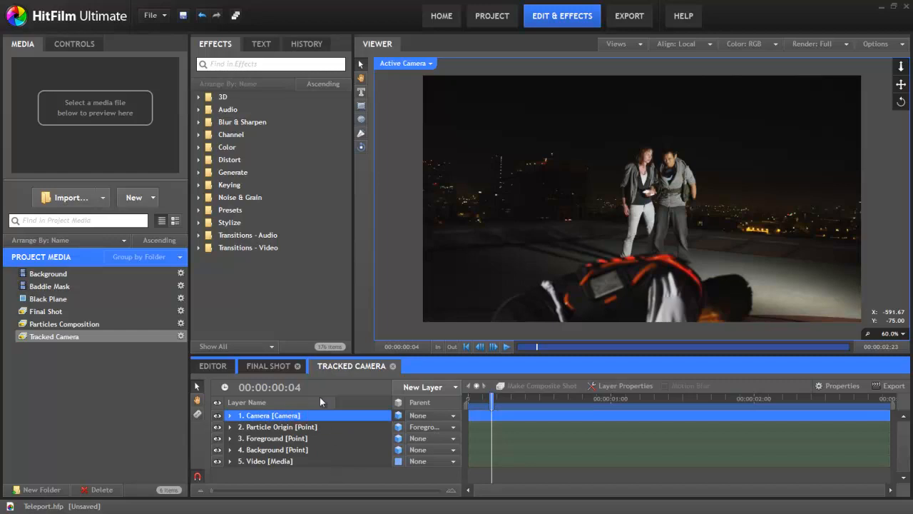
pyautogui.click(268, 461)
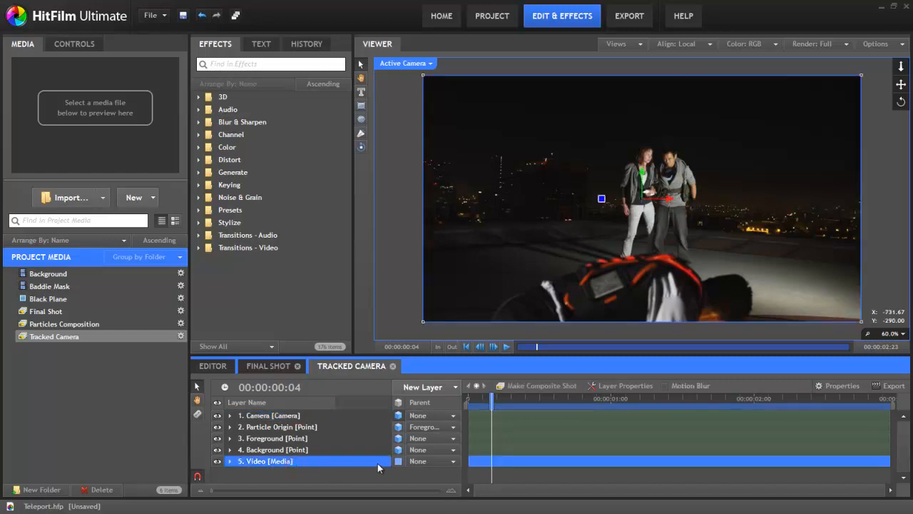
pyautogui.moveTo(305, 445)
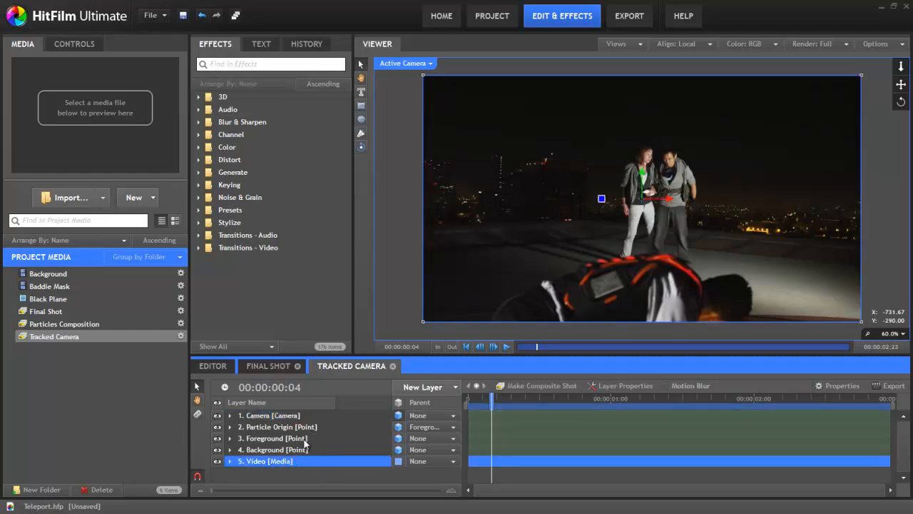
pyautogui.click(274, 449)
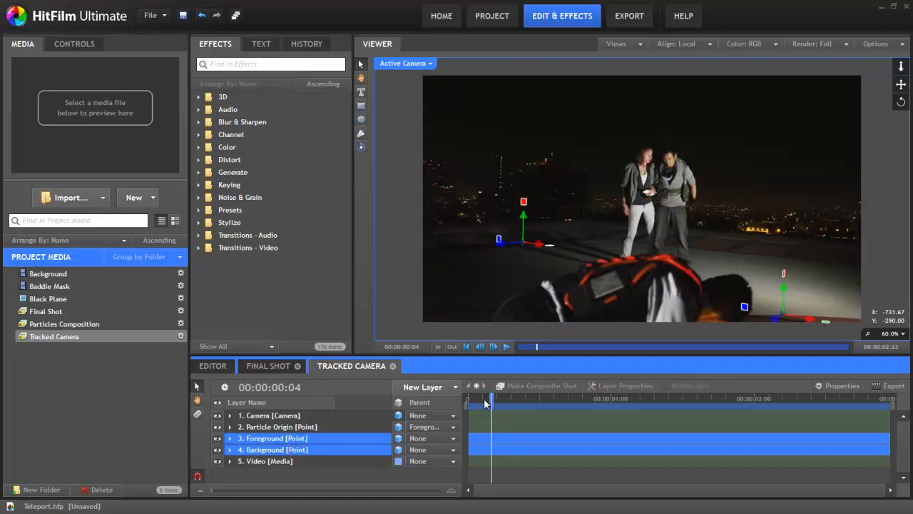
pyautogui.moveTo(493, 411); pyautogui.dragTo(653, 411)
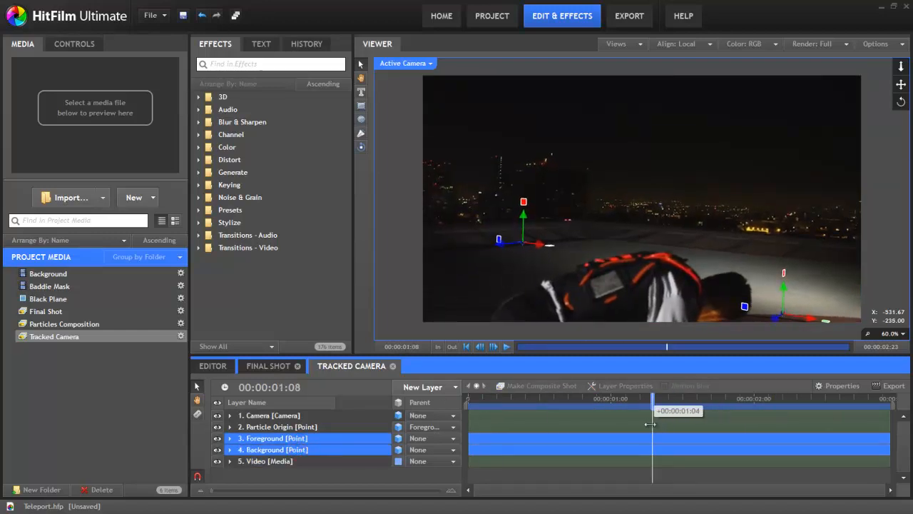
pyautogui.moveTo(651, 411); pyautogui.dragTo(534, 411)
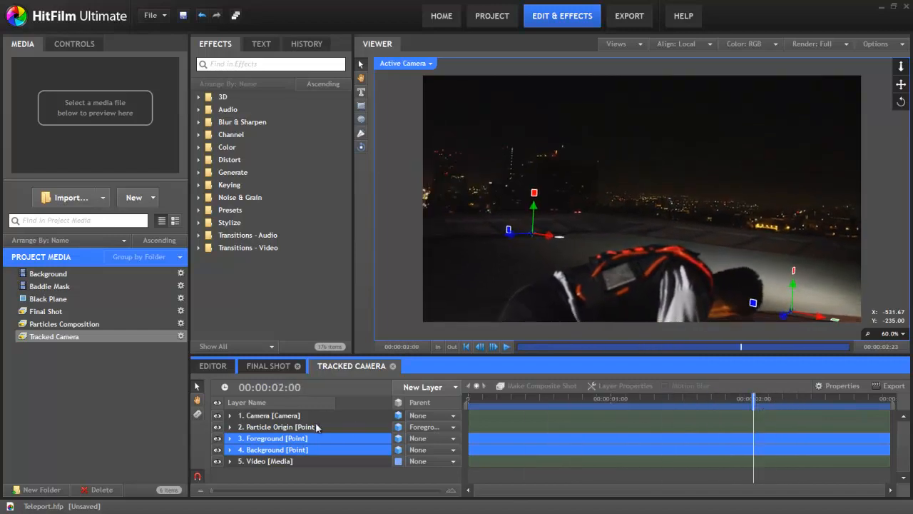
pyautogui.click(278, 427)
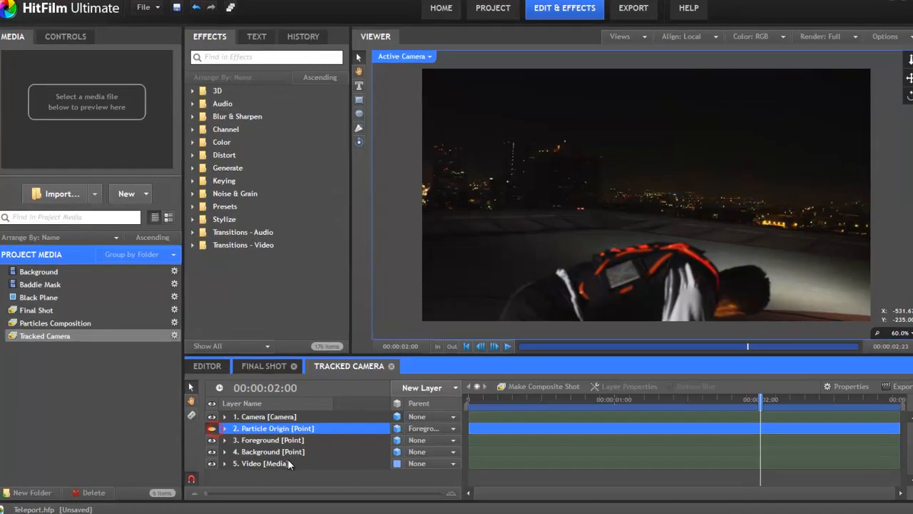
# Step: Add a new point layer, make it 3D, parent it to Foreground and expand its transform
pyautogui.click(422, 388)
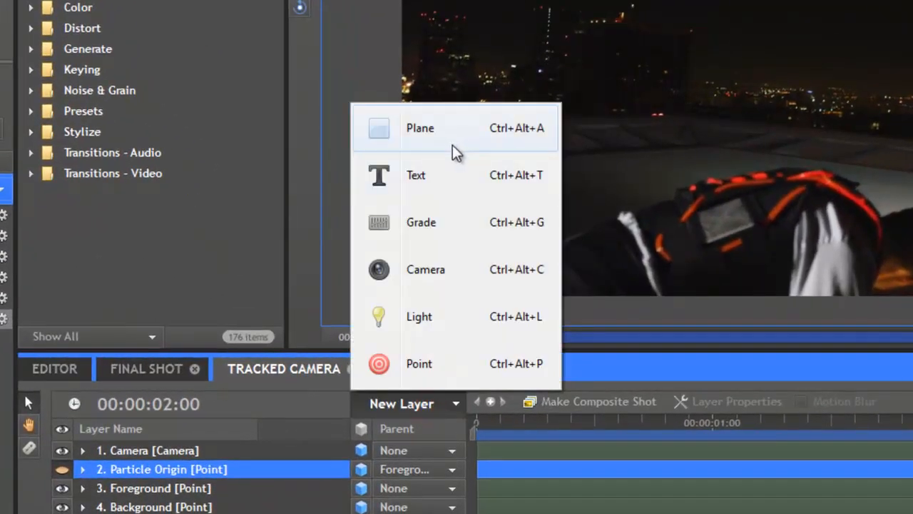
pyautogui.click(420, 364)
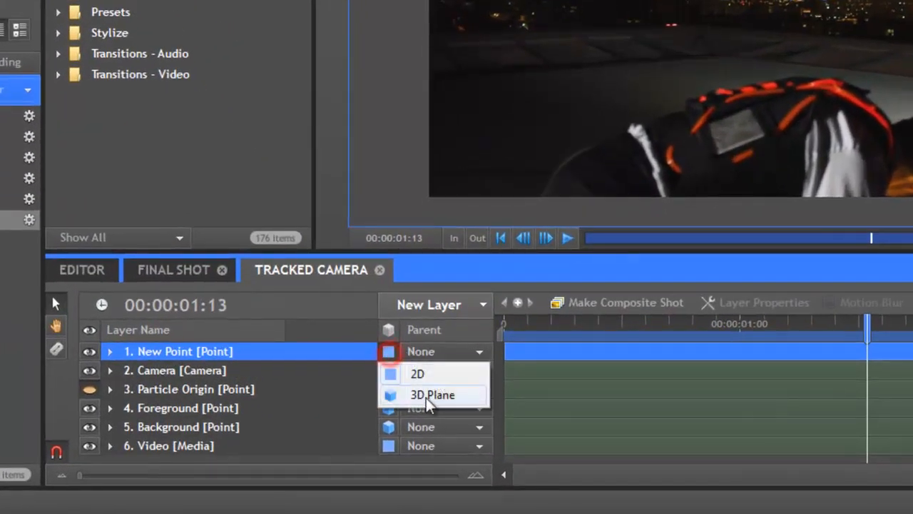
pyautogui.click(431, 394)
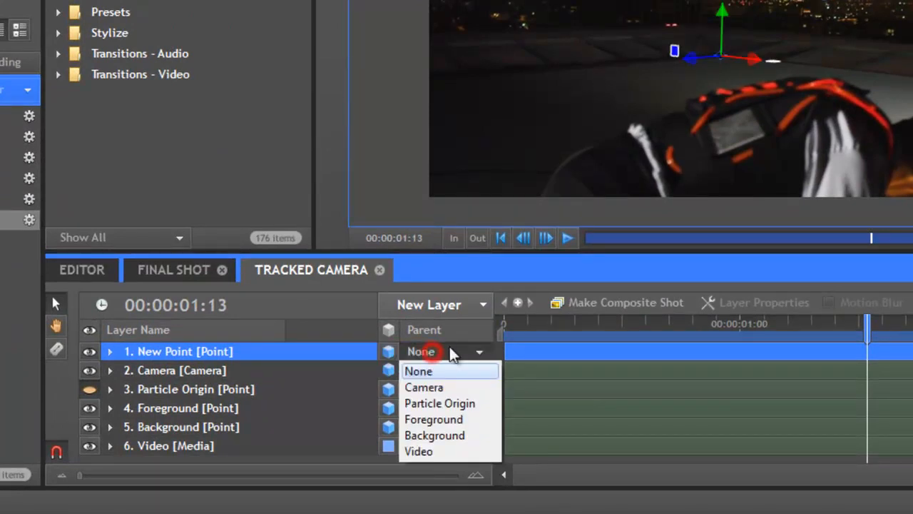
pyautogui.moveTo(434, 420)
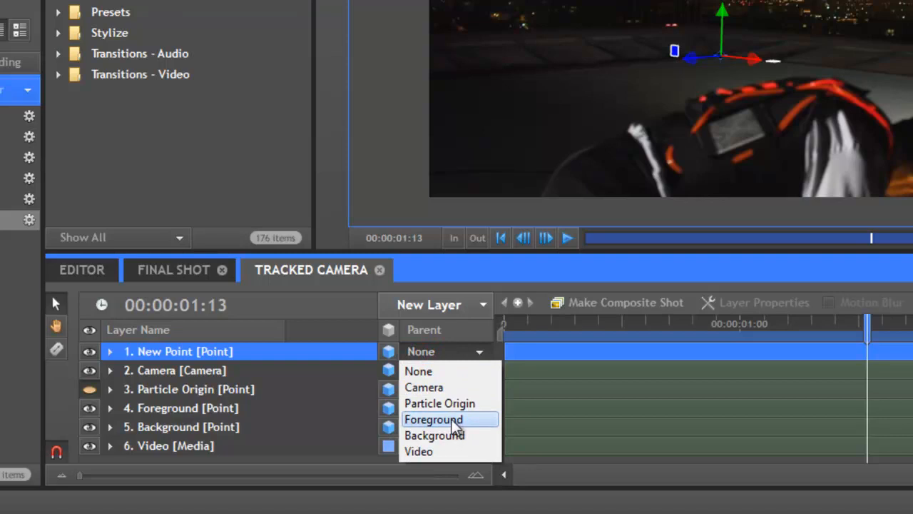
pyautogui.click(433, 420)
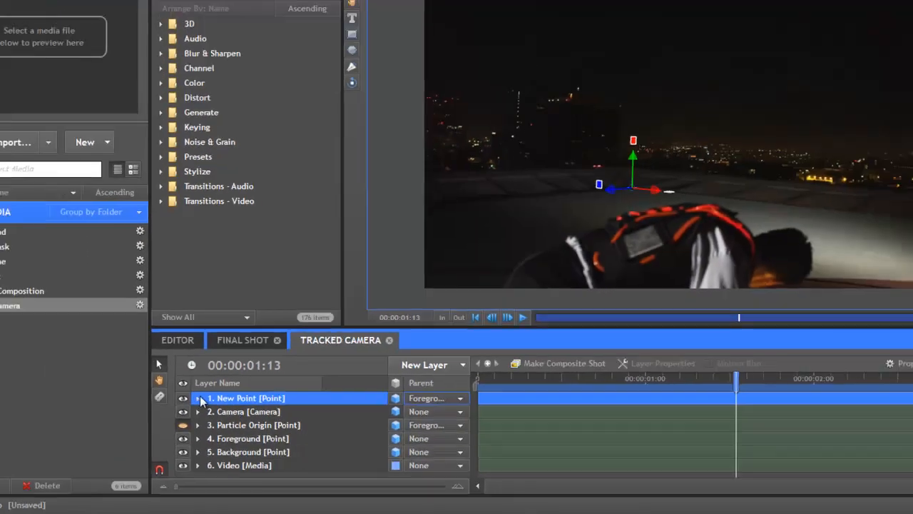
pyautogui.click(198, 398)
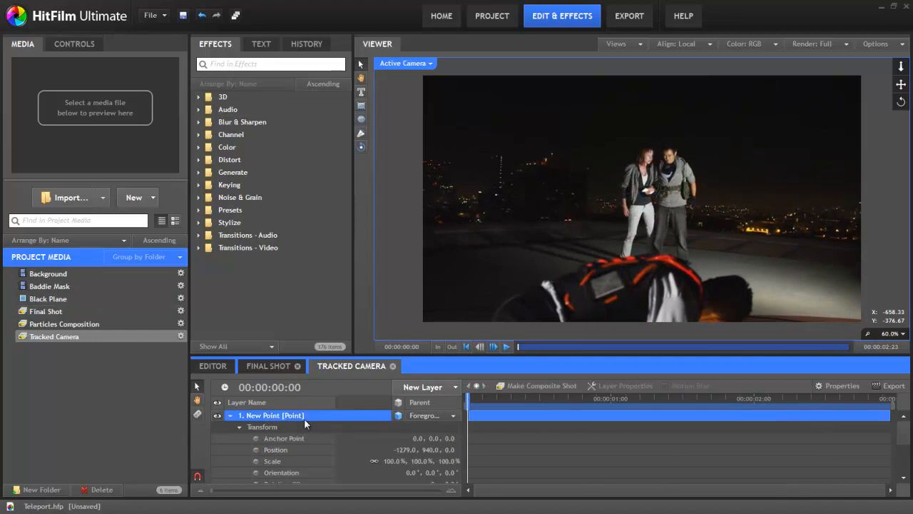
# Step: Rename the point to New Particle Origin and locate Particle Simulator among the 3D effects
pyautogui.doubleClick(270, 415)
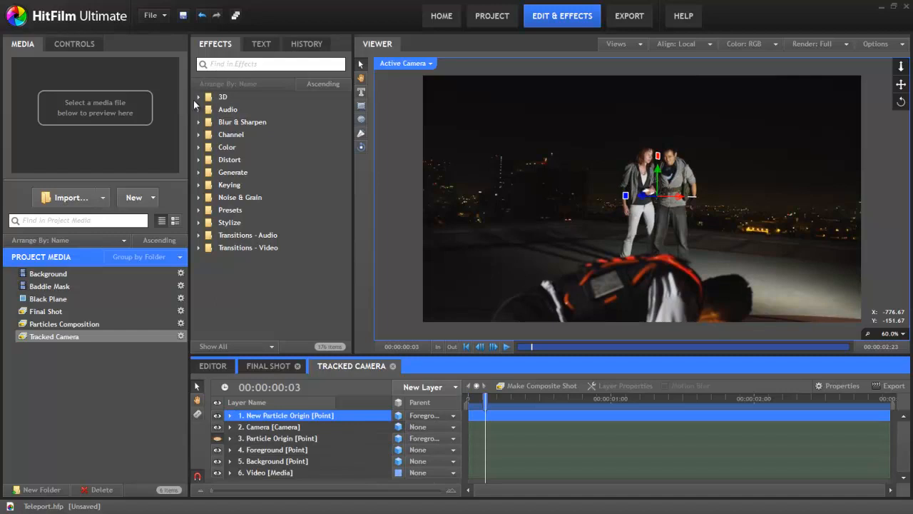
pyautogui.click(198, 97)
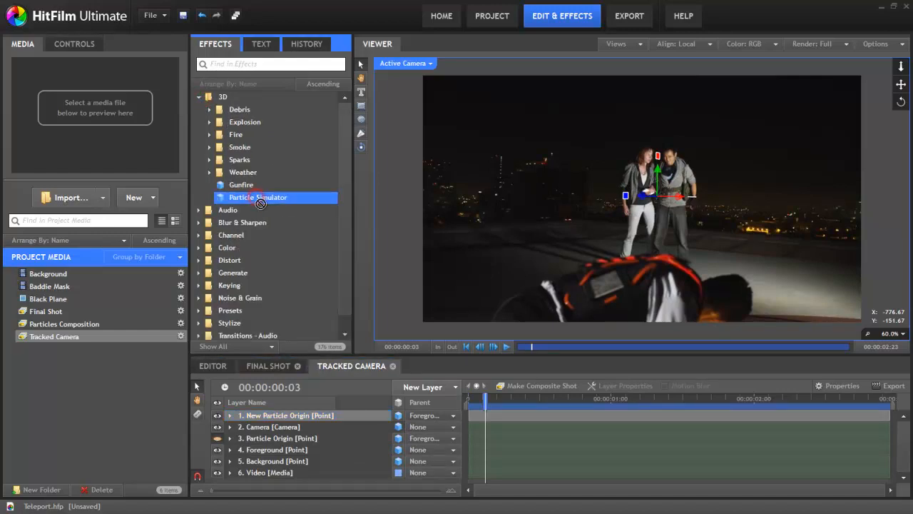
pyautogui.click(285, 415)
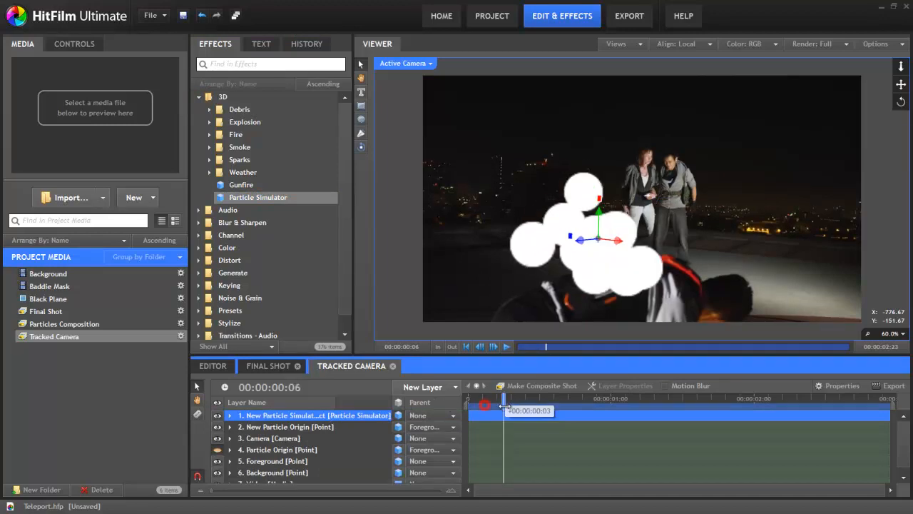
# Step: Add a Particle Simulator to the shot and attach its emitter shape to New Particle Origin
pyautogui.moveTo(505, 398); pyautogui.dragTo(634, 398)
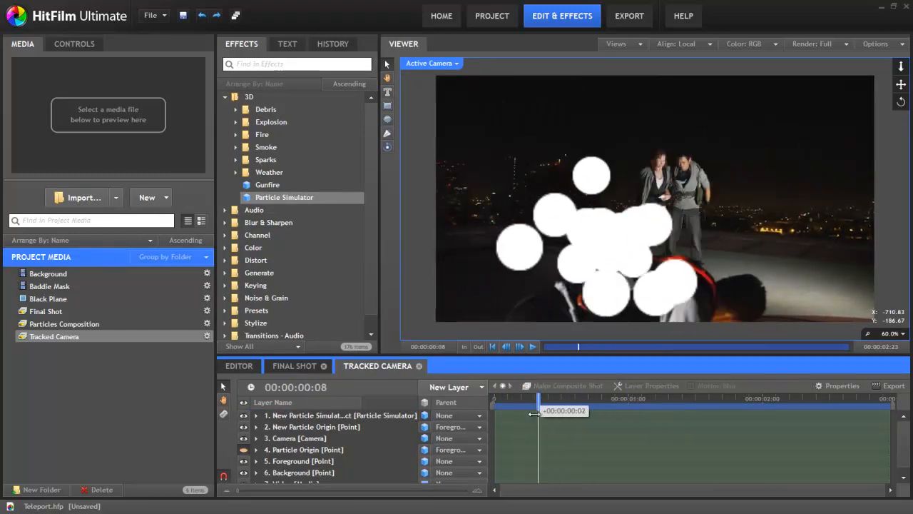
pyautogui.click(341, 415)
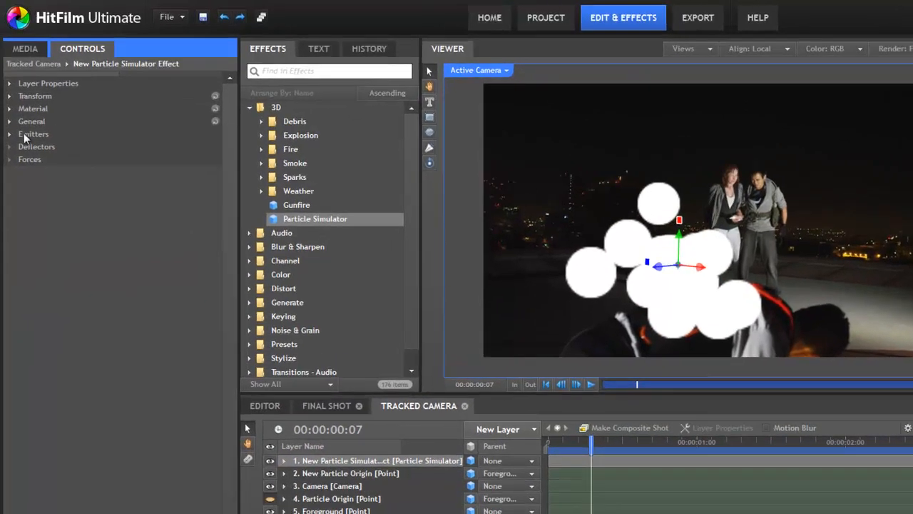
pyautogui.click(34, 134)
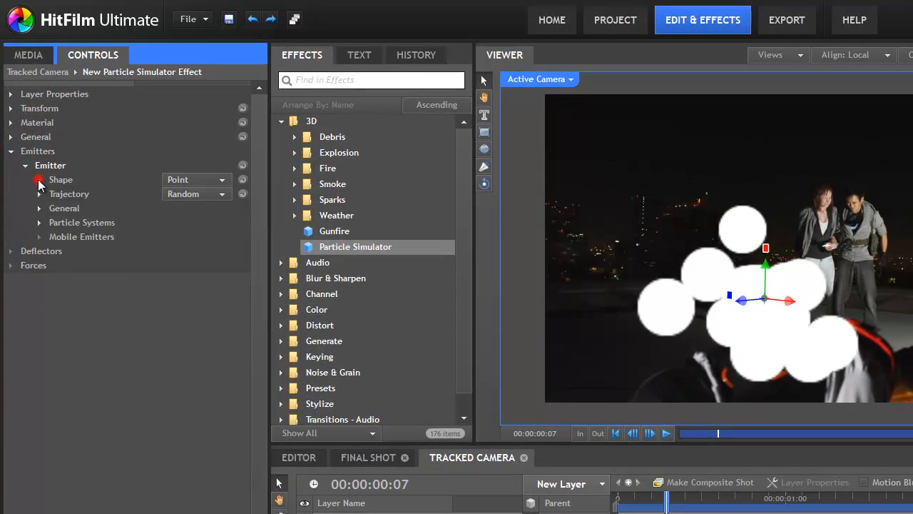
pyautogui.click(39, 180)
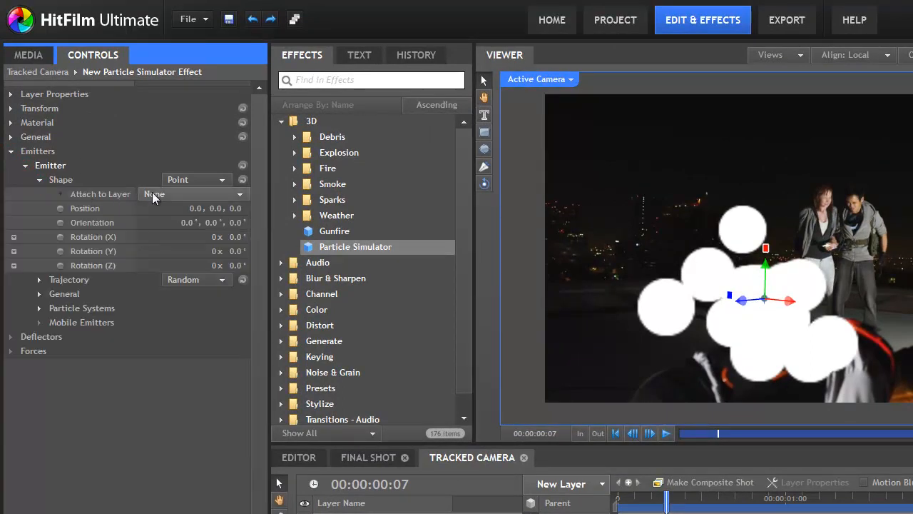
pyautogui.click(193, 194)
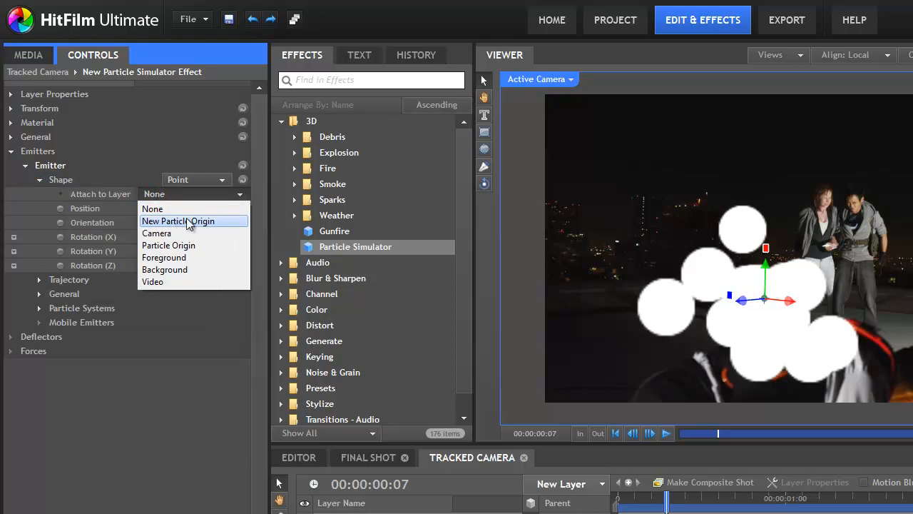
pyautogui.click(178, 220)
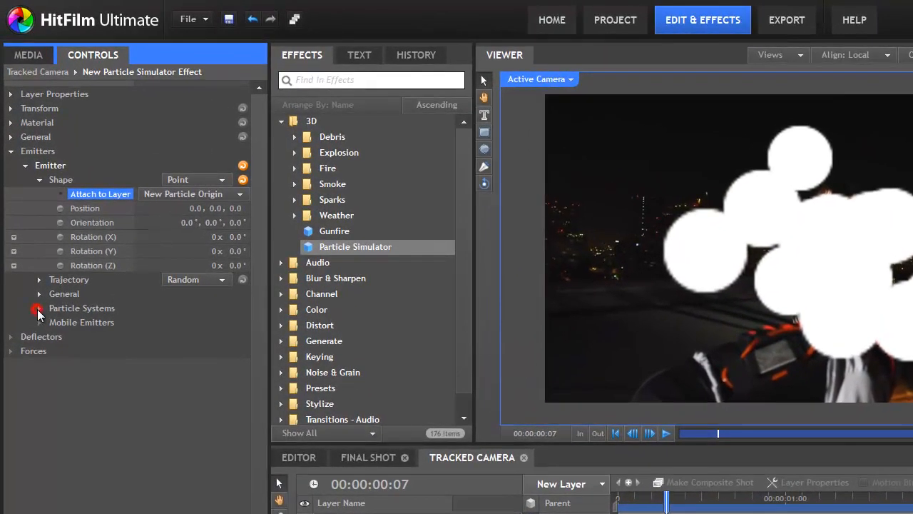
# Step: Expand the particle system's appearance settings to import a texture
pyautogui.click(39, 309)
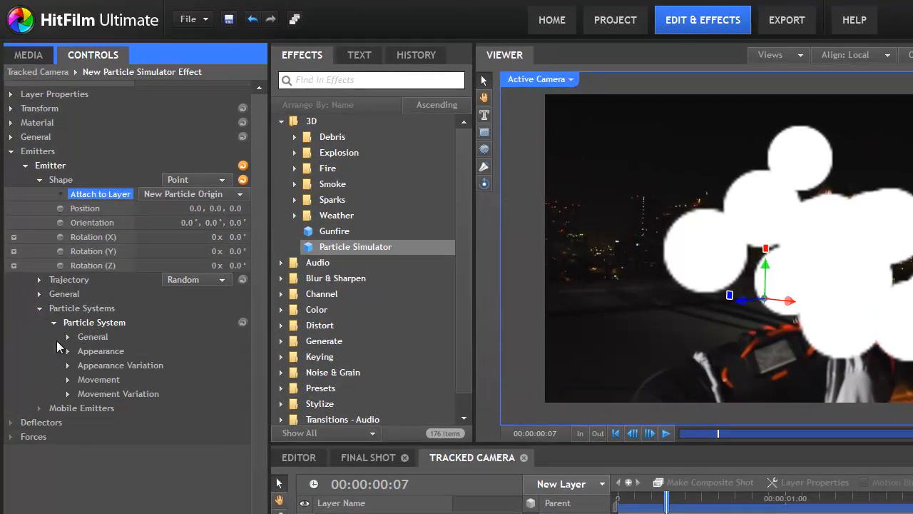
pyautogui.moveTo(67, 385)
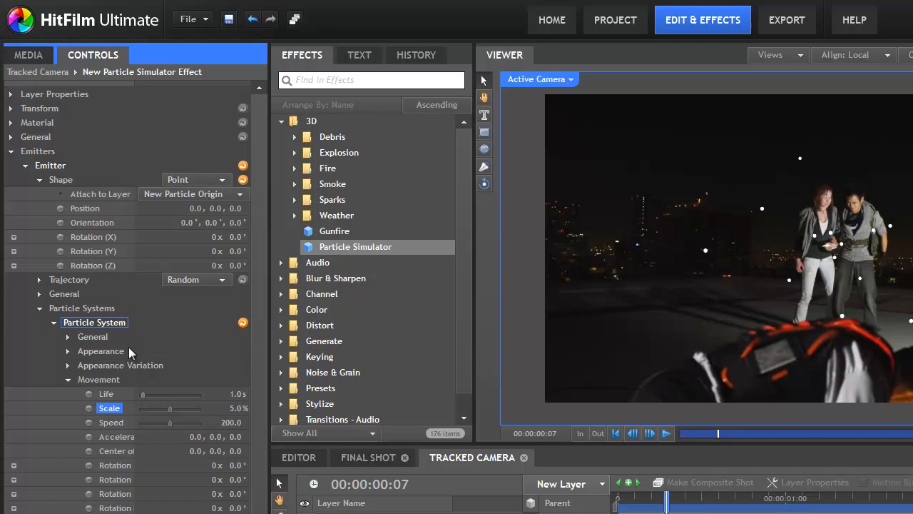
pyautogui.moveTo(74, 398)
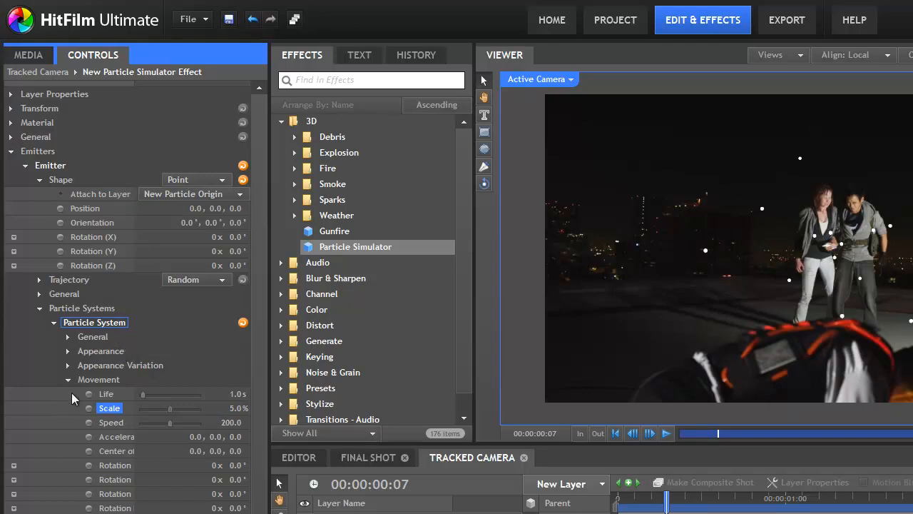
pyautogui.click(67, 351)
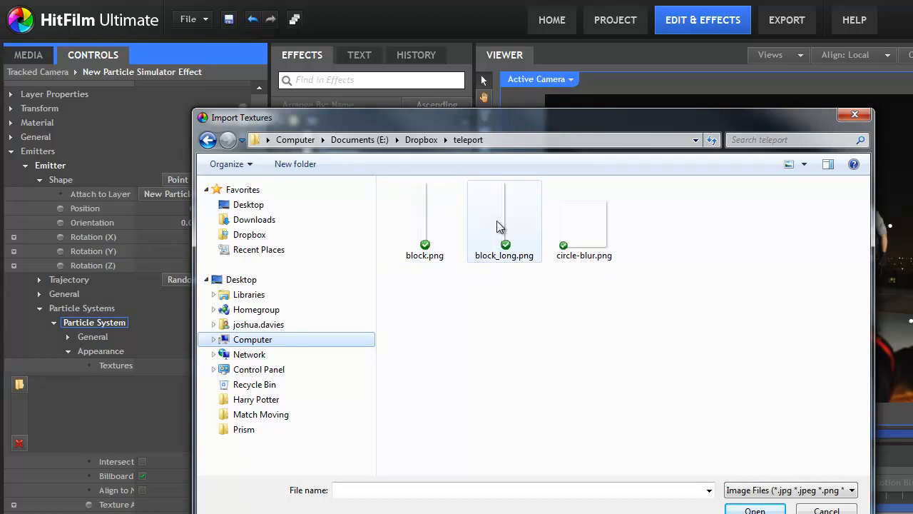
# Step: Use the block_long image as the particle texture
pyautogui.click(753, 509)
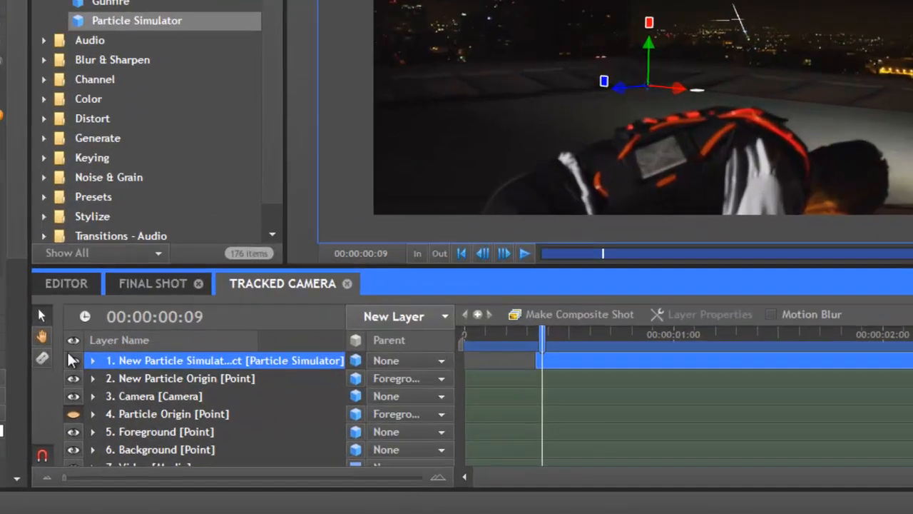
# Step: Reveal the particle system's General settings and widen the layer-name column
pyautogui.click(92, 359)
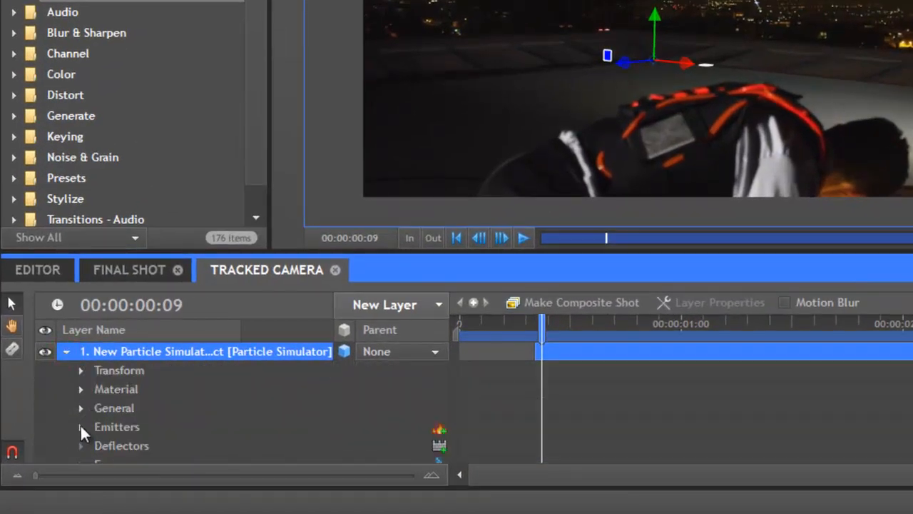
pyautogui.click(80, 425)
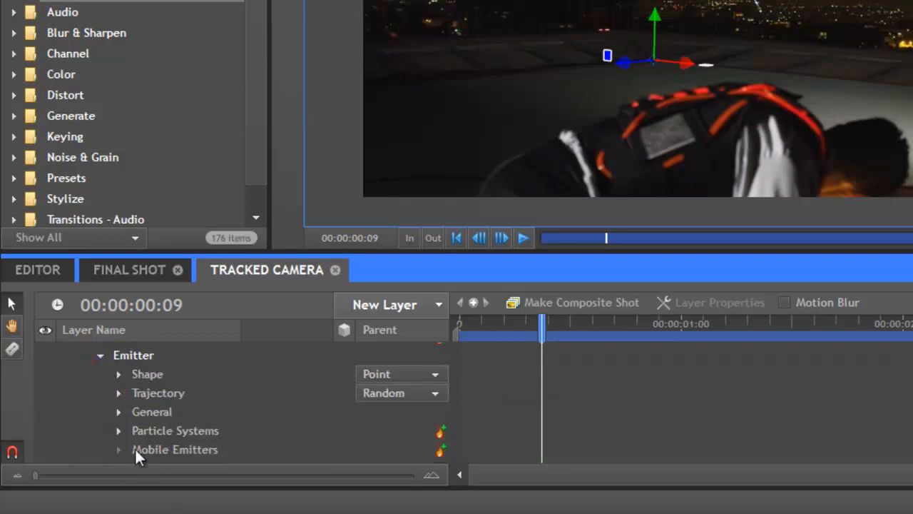
pyautogui.click(118, 431)
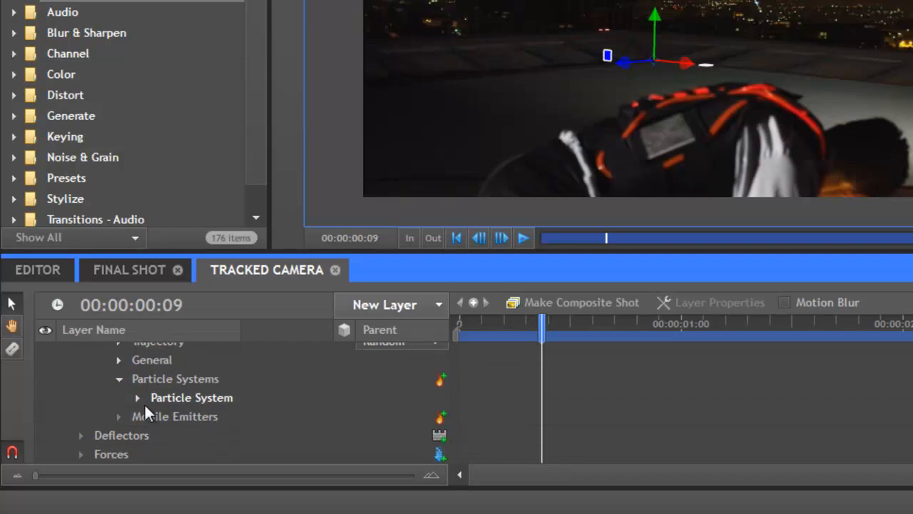
pyautogui.click(137, 397)
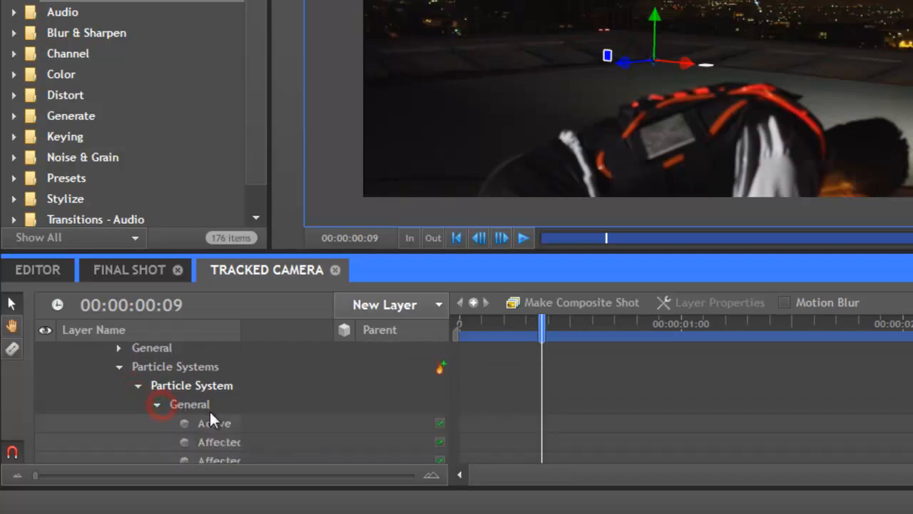
pyautogui.scroll(-3)
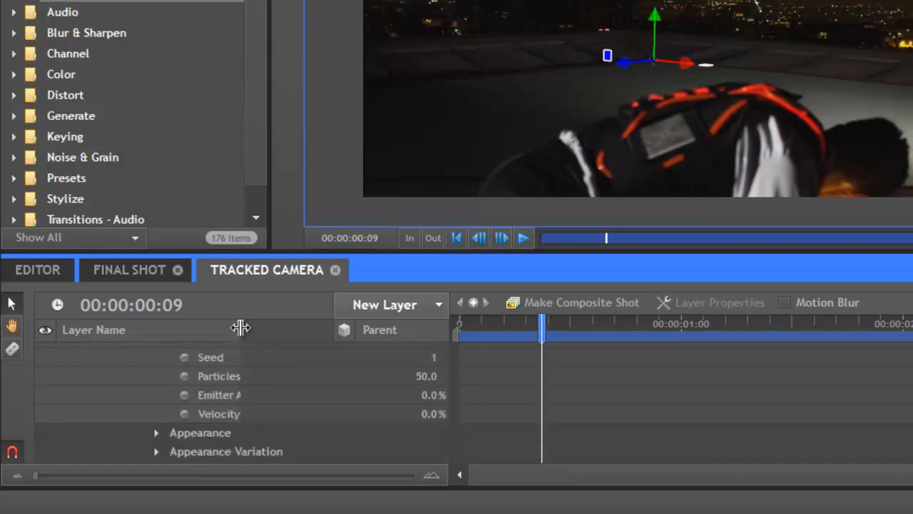
pyautogui.moveTo(240, 329); pyautogui.dragTo(299, 328)
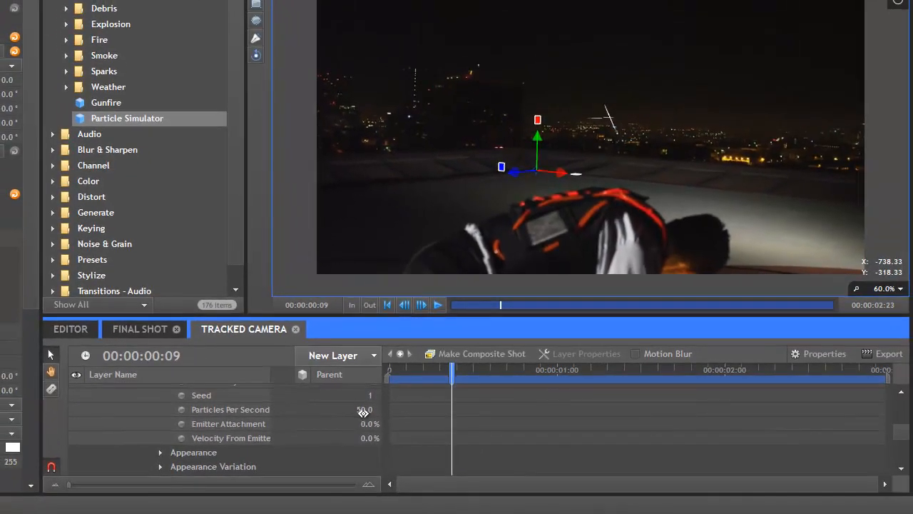
# Step: Keyframe Particles Per Second at 2500 dropping to 0 and preview the burst
pyautogui.doubleClick(362, 408)
pyautogui.write('2500')
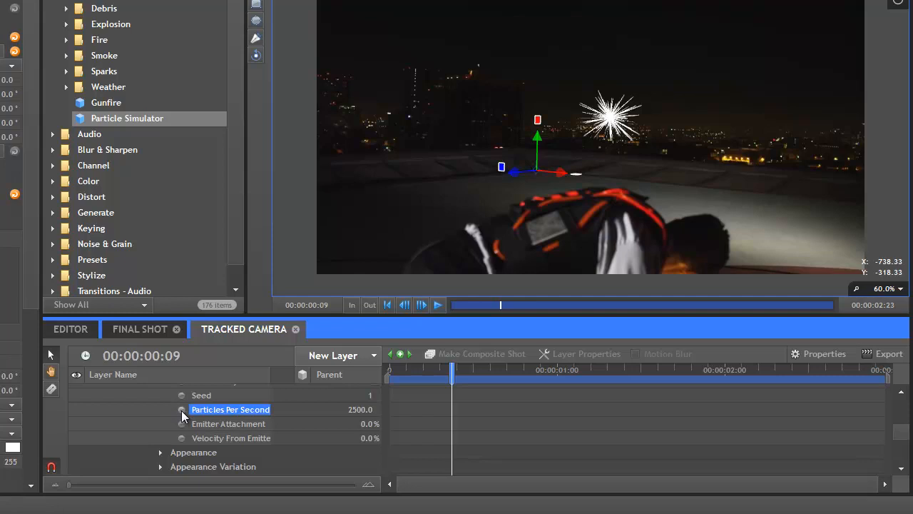
pyautogui.click(182, 408)
pyautogui.write('0')
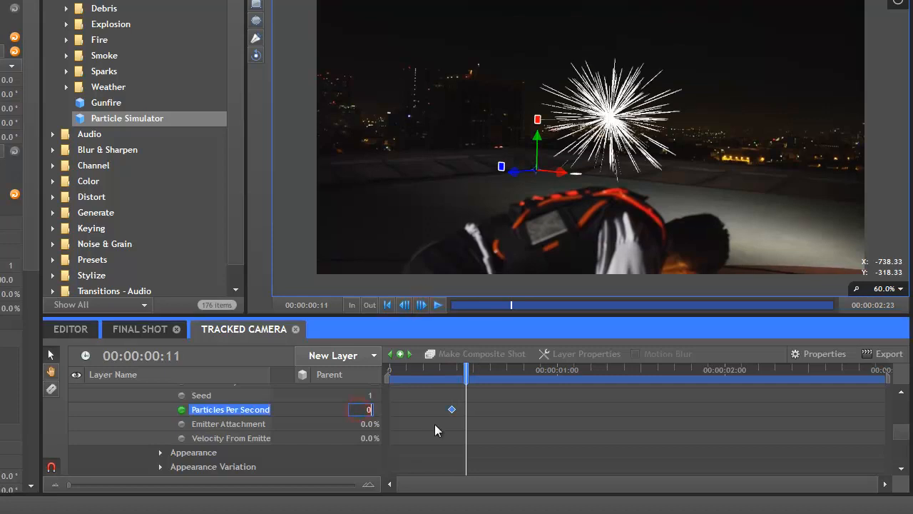
pyautogui.write('2500.0')
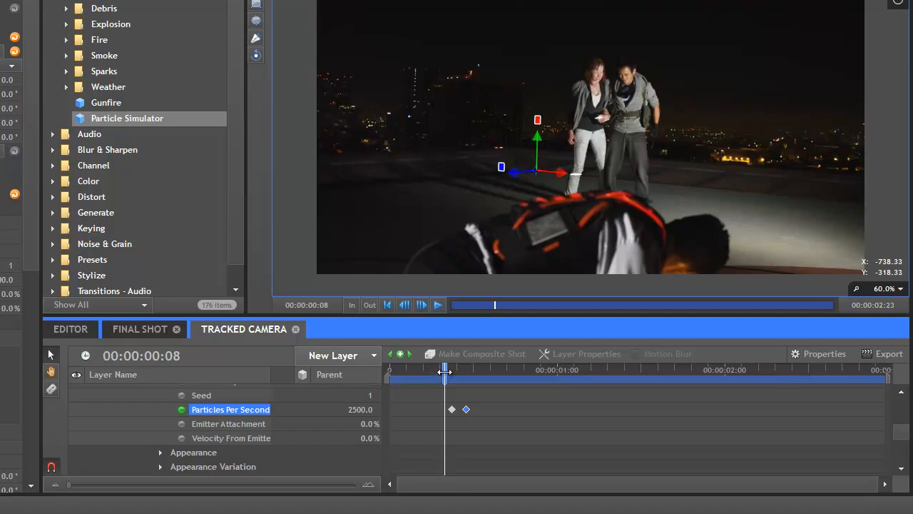
pyautogui.moveTo(444, 369); pyautogui.dragTo(451, 369)
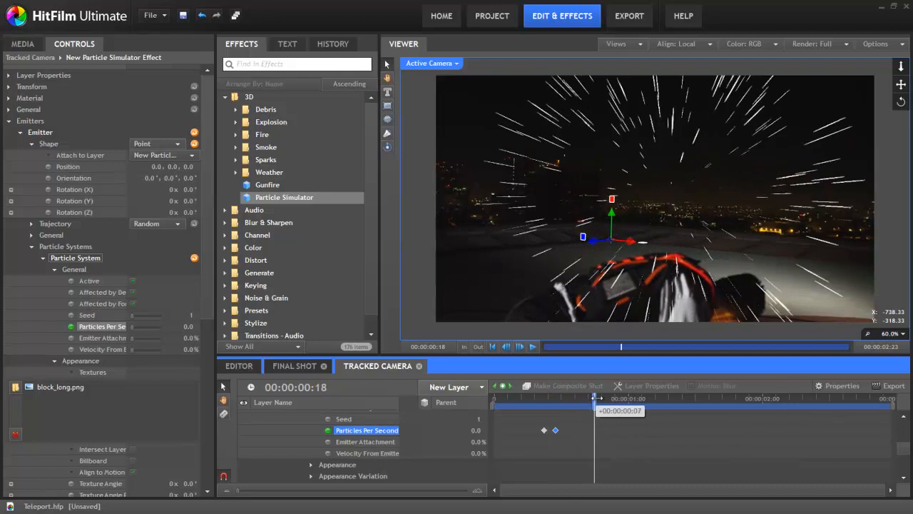
# Step: Create a plane layer named Floor, make it a 3D plane and parent it to Foreground
pyautogui.moveTo(596, 399); pyautogui.dragTo(588, 398)
pyautogui.write('F')
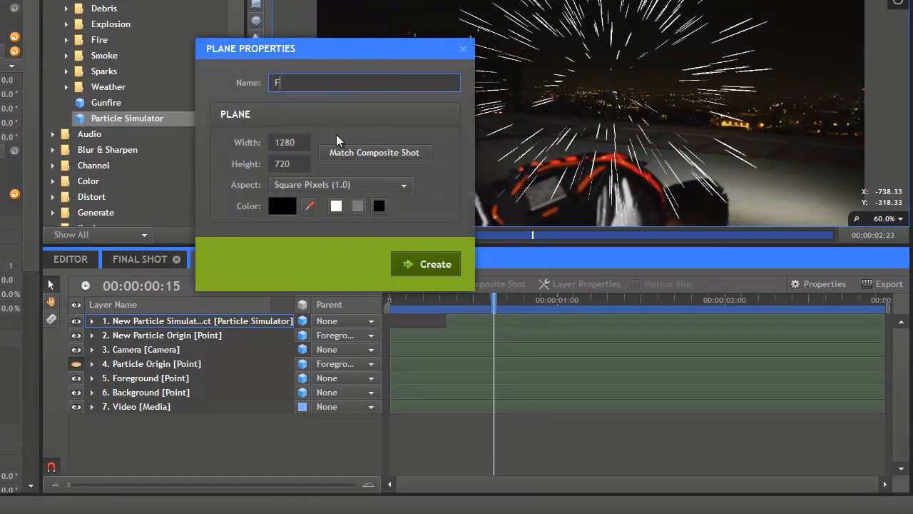
pyautogui.click(425, 262)
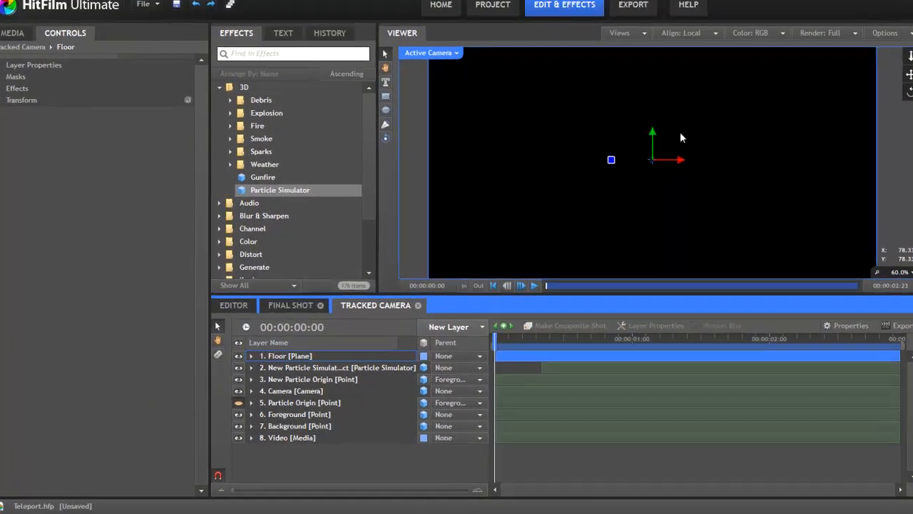
pyautogui.click(457, 355)
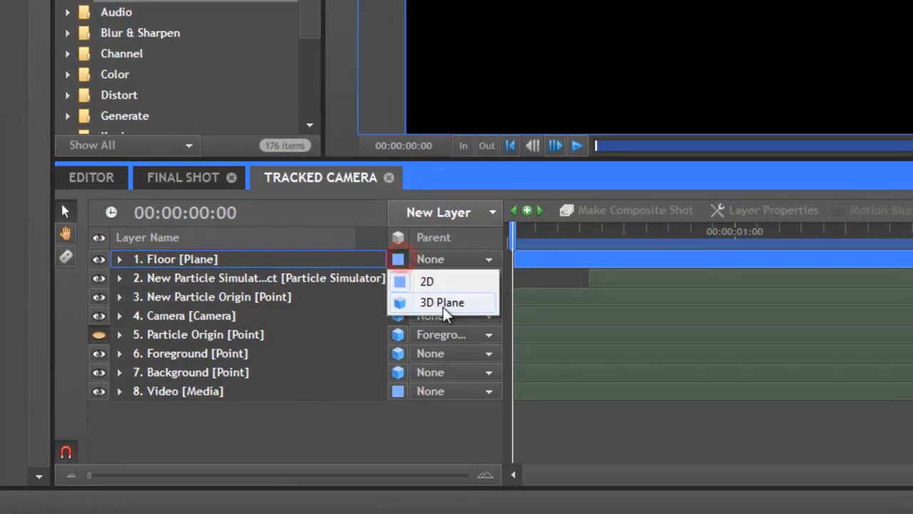
pyautogui.click(455, 260)
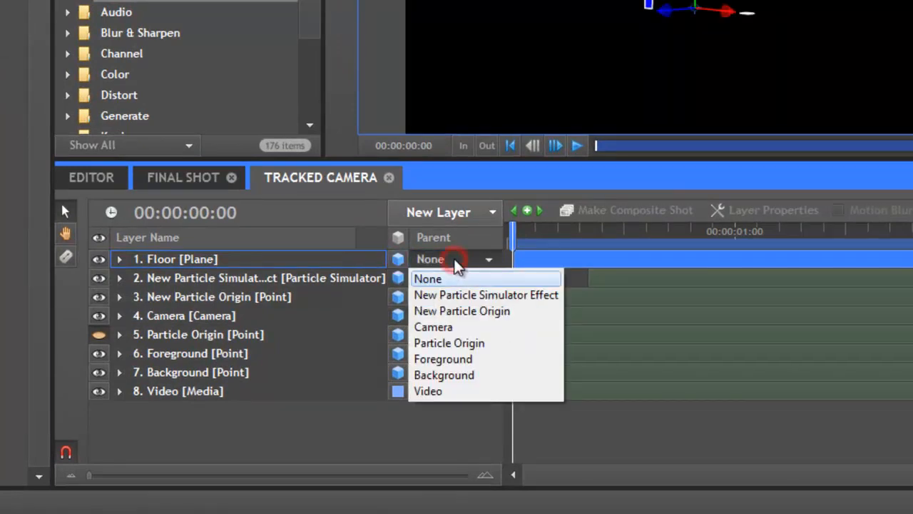
pyautogui.click(442, 360)
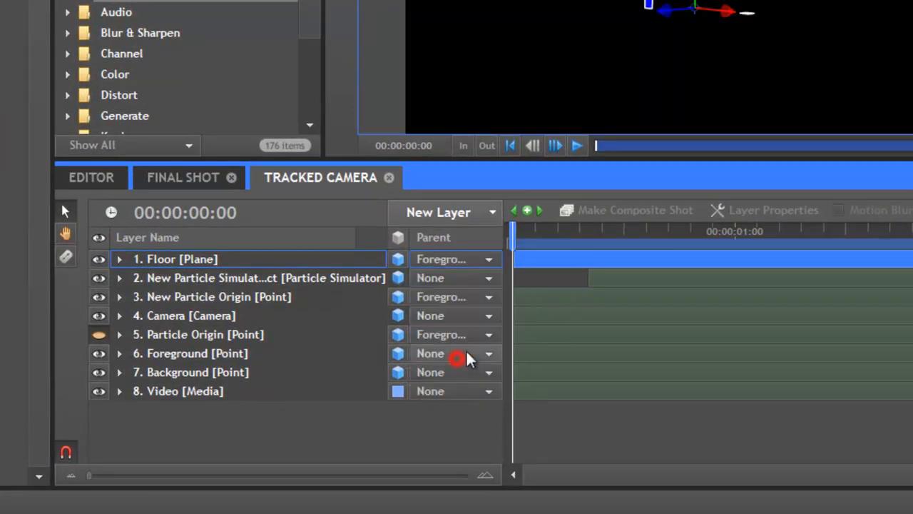
pyautogui.click(120, 260)
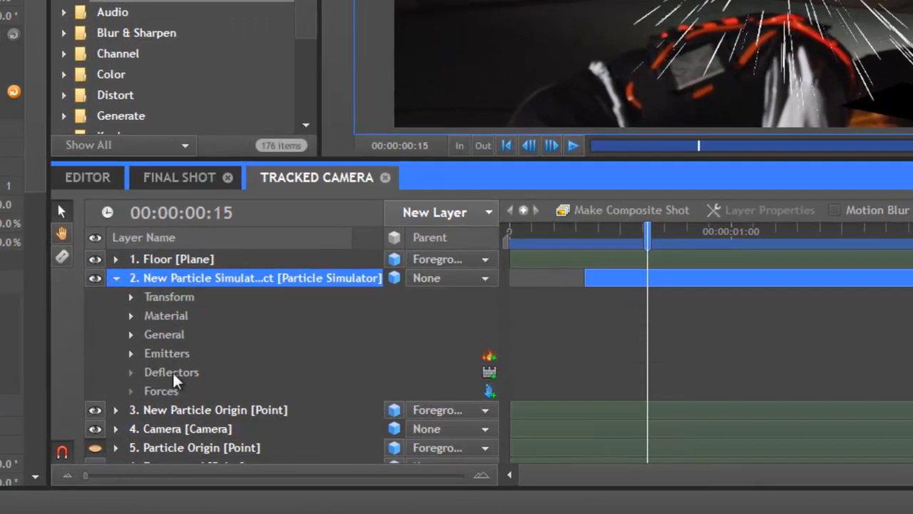
pyautogui.moveTo(396, 382)
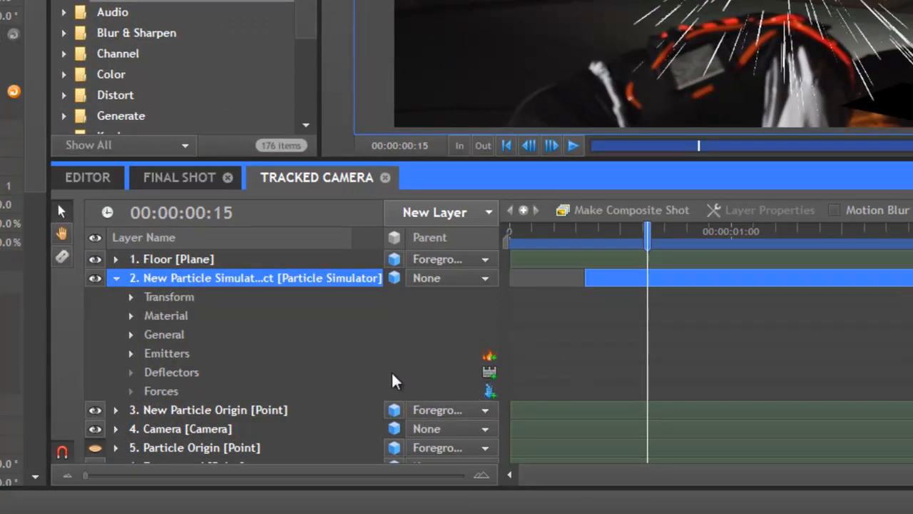
pyautogui.moveTo(492, 378)
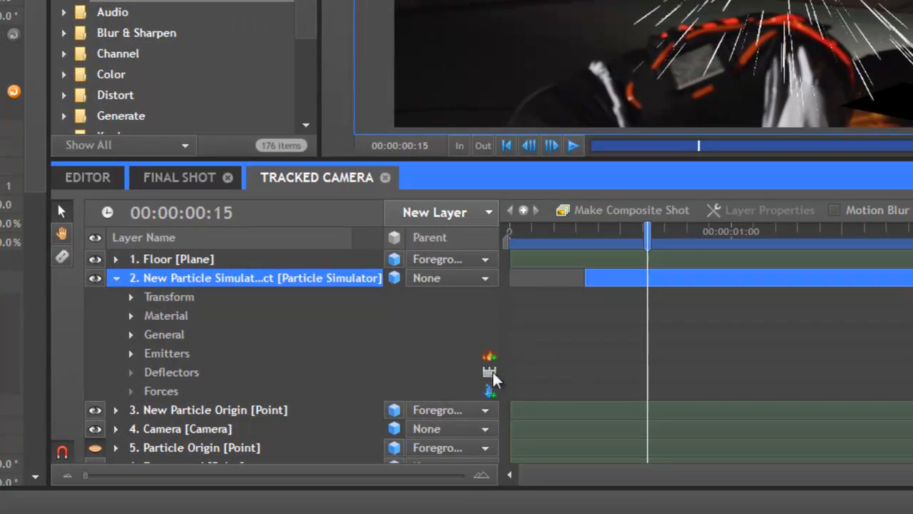
# Step: Add a deflector to the particle simulator with a Layer shape sourced from Floor
pyautogui.click(131, 371)
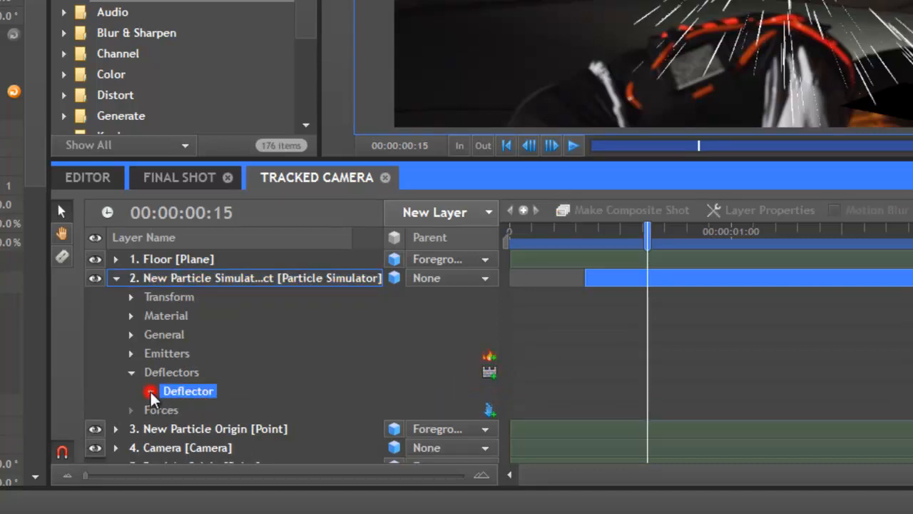
pyautogui.click(152, 391)
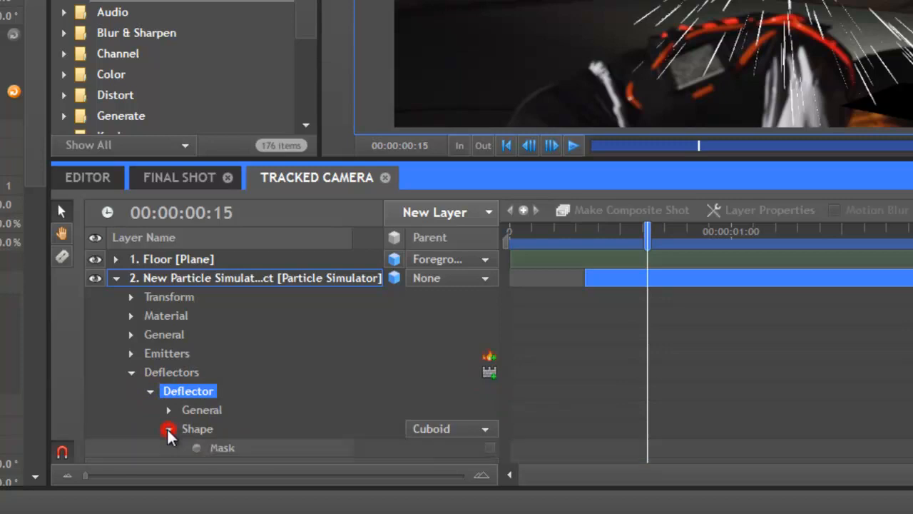
pyautogui.click(168, 428)
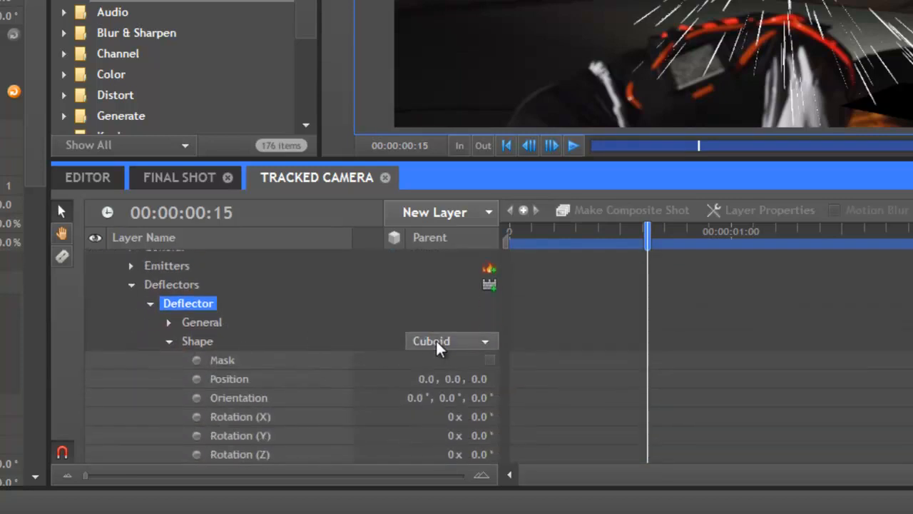
pyautogui.click(449, 340)
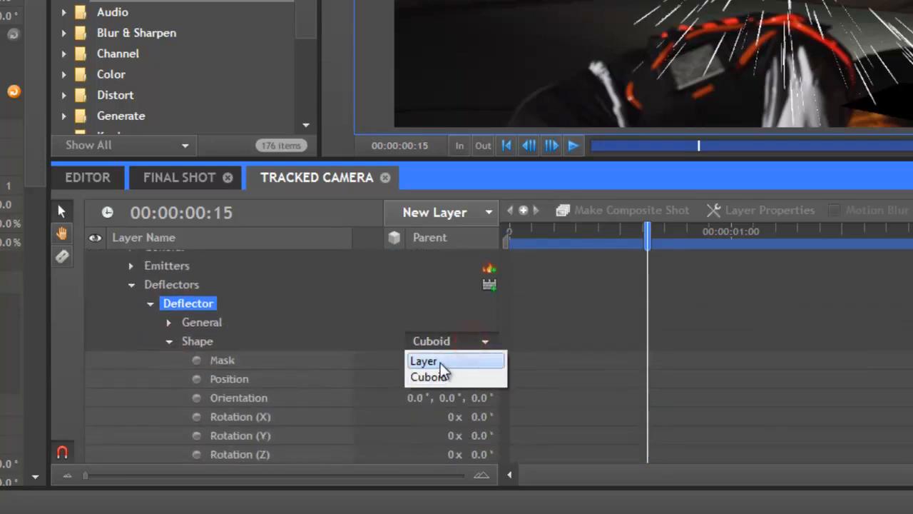
pyautogui.click(424, 360)
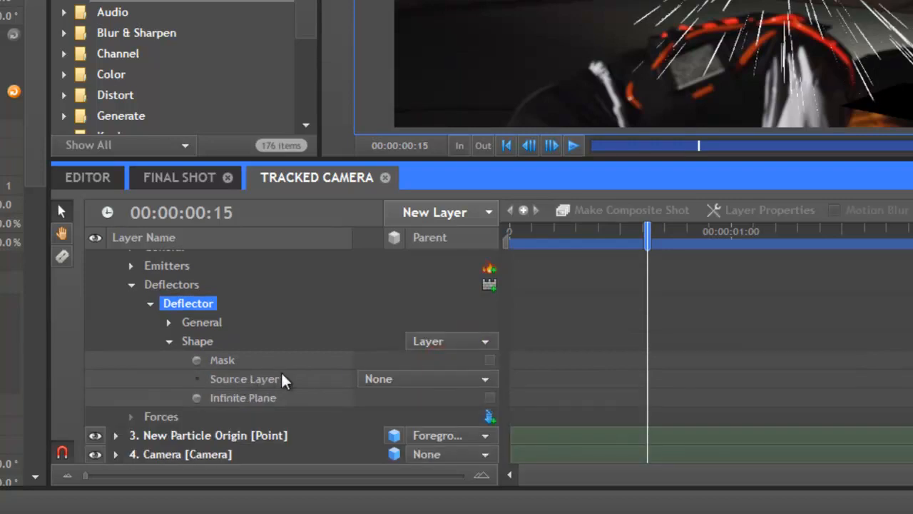
pyautogui.click(427, 380)
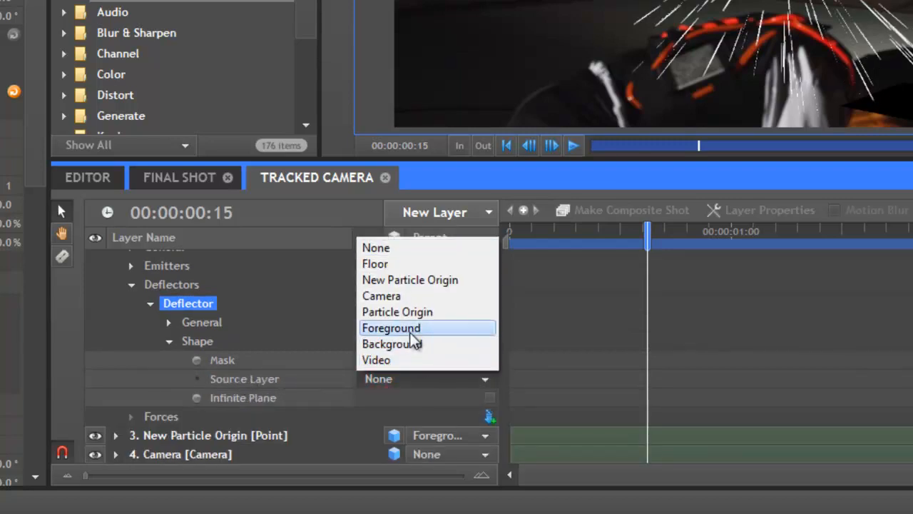
pyautogui.click(374, 263)
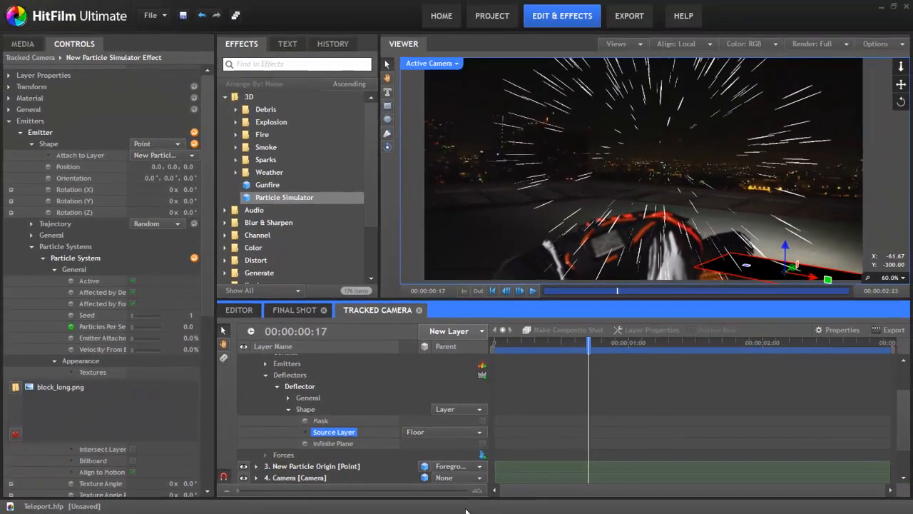
pyautogui.click(333, 442)
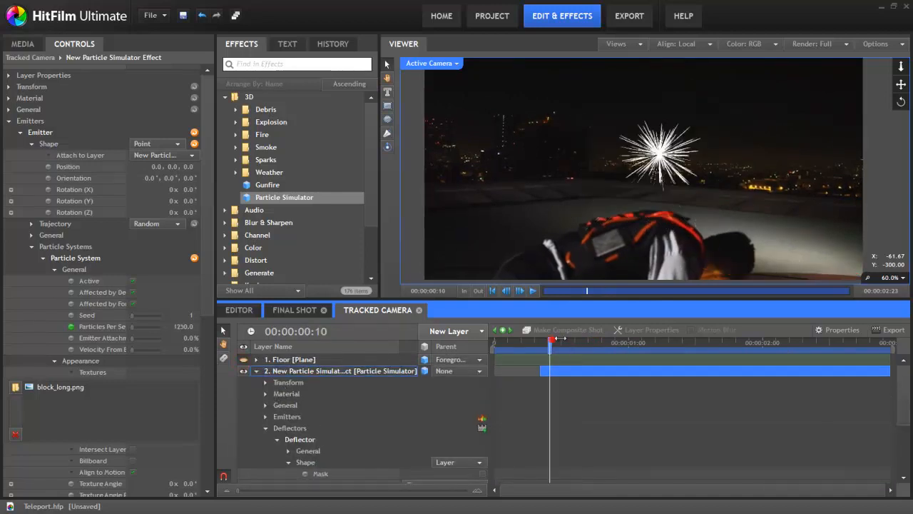
pyautogui.moveTo(553, 342); pyautogui.dragTo(621, 342)
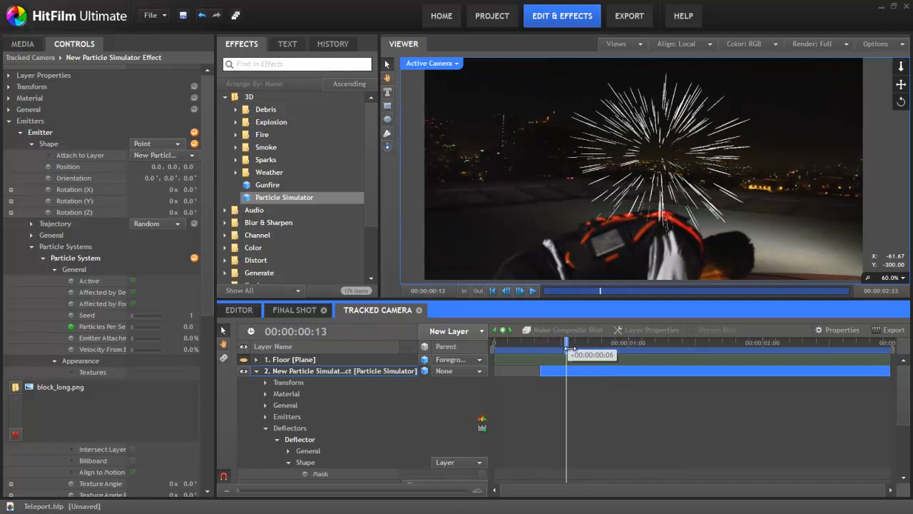
pyautogui.moveTo(568, 339); pyautogui.dragTo(662, 340)
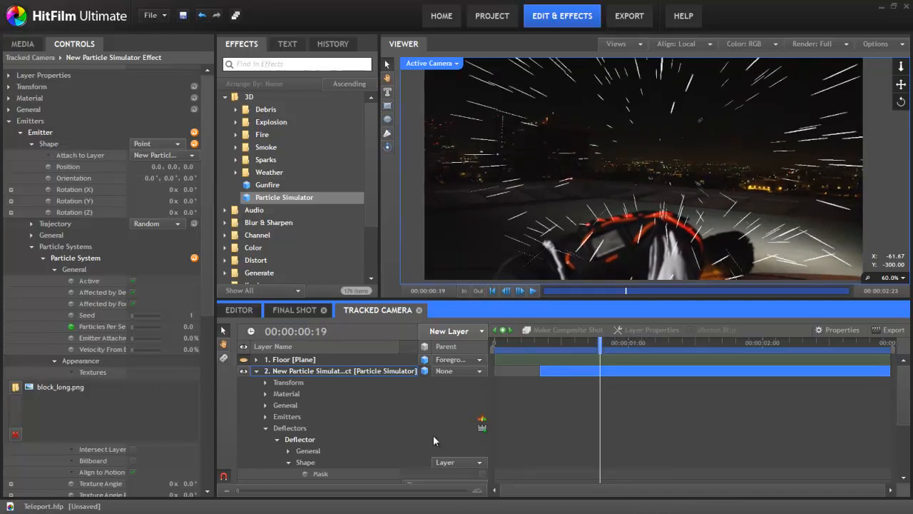
pyautogui.moveTo(368, 327)
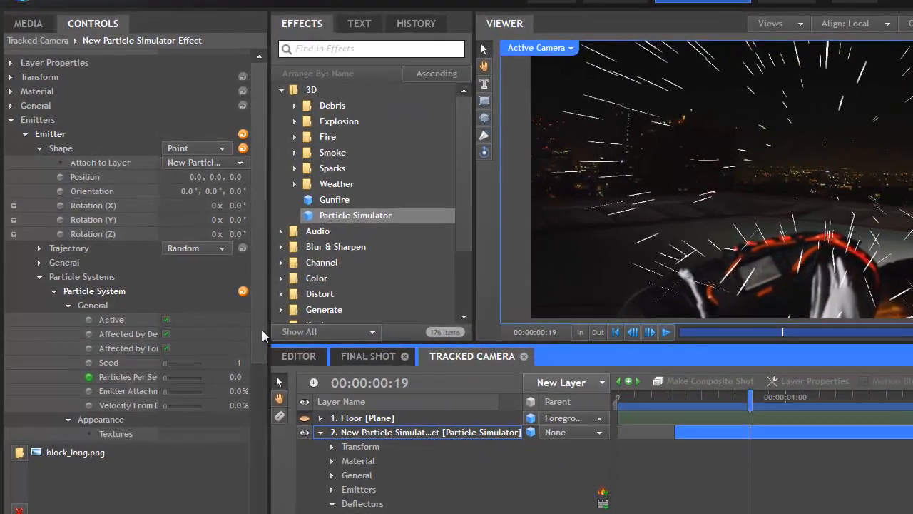
# Step: Set lifetime alpha to a gradient fading to black at 100% so streaks die out
pyautogui.scroll(-3)
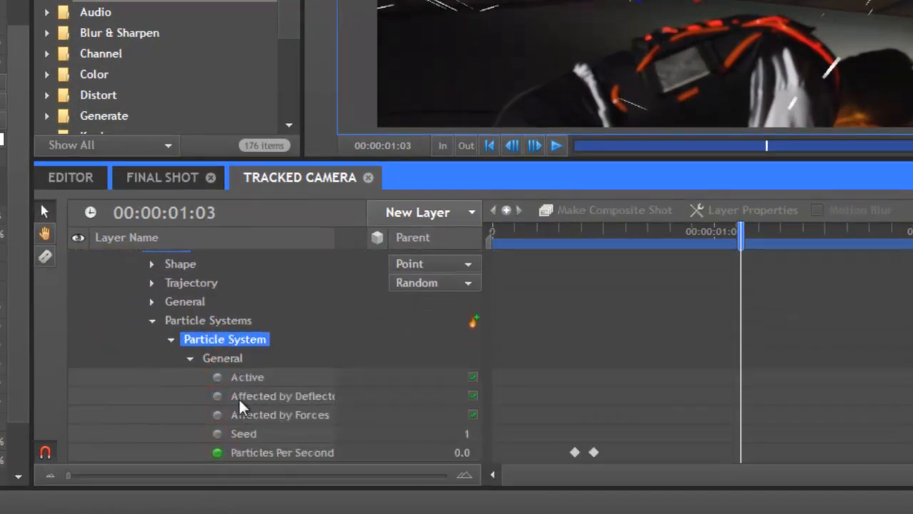
pyautogui.scroll(-3)
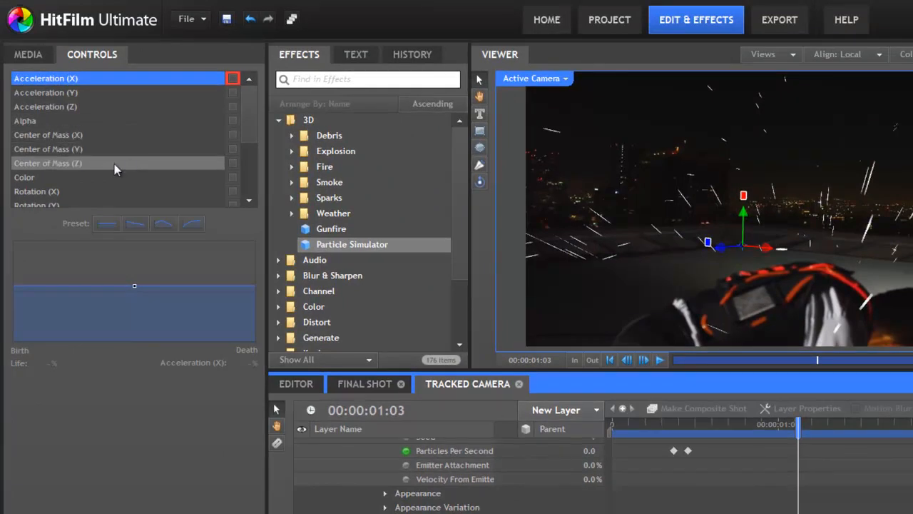
pyautogui.moveTo(83, 127)
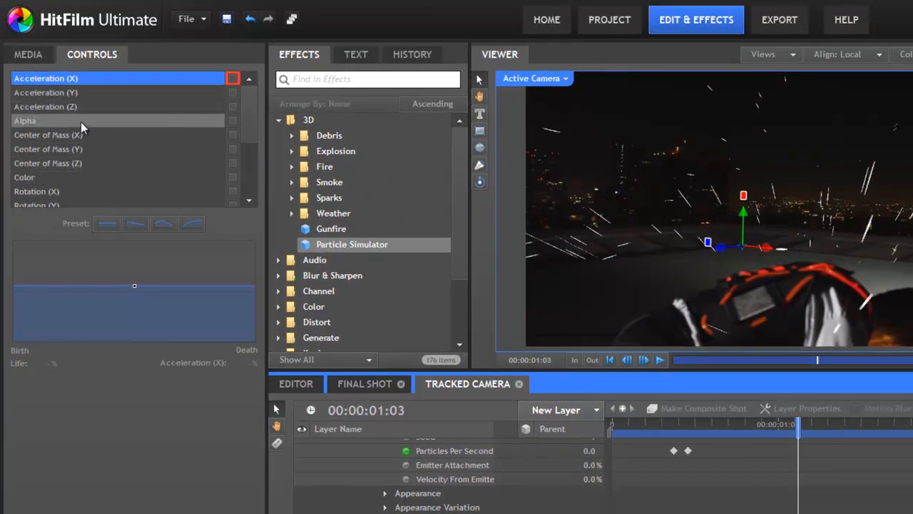
pyautogui.click(26, 120)
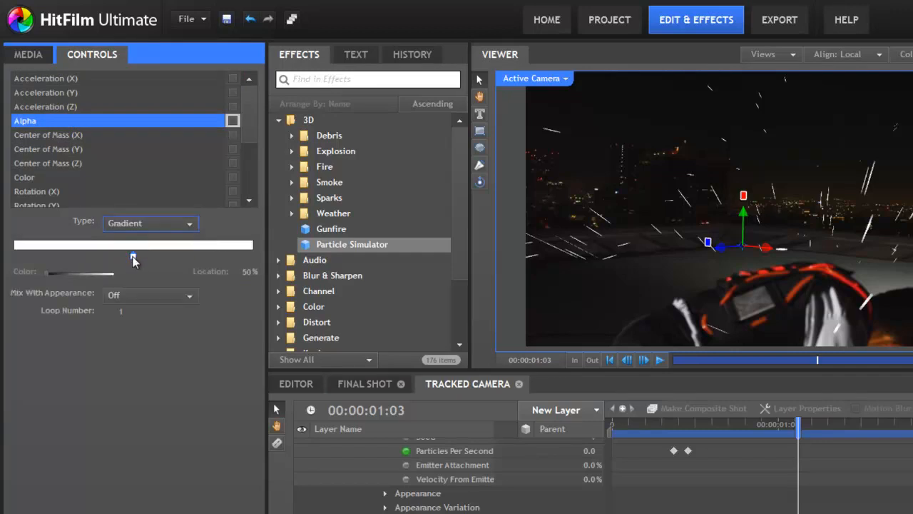
pyautogui.moveTo(131, 255); pyautogui.dragTo(131, 255)
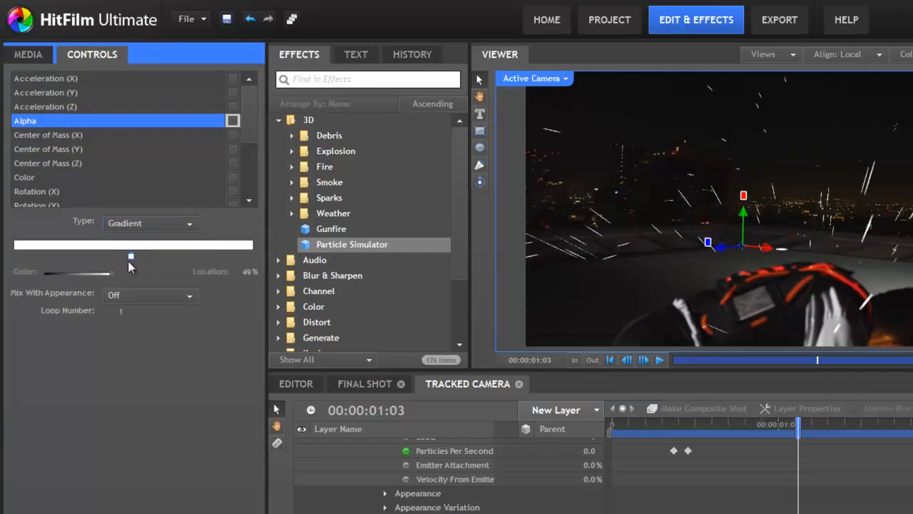
pyautogui.moveTo(131, 255); pyautogui.dragTo(15, 255)
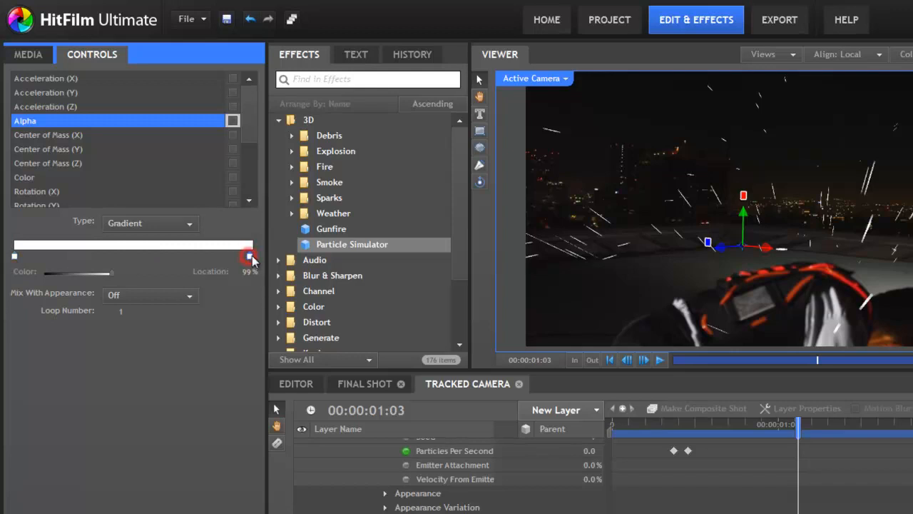
pyautogui.moveTo(249, 257); pyautogui.dragTo(111, 274)
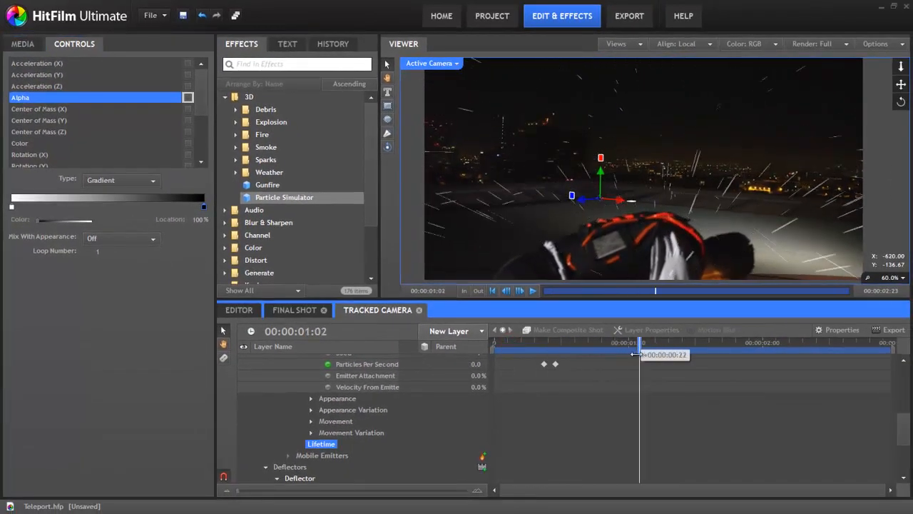
# Step: Scrub the timeline back and forth to check the particle fade across frames
pyautogui.moveTo(633, 353); pyautogui.dragTo(774, 354)
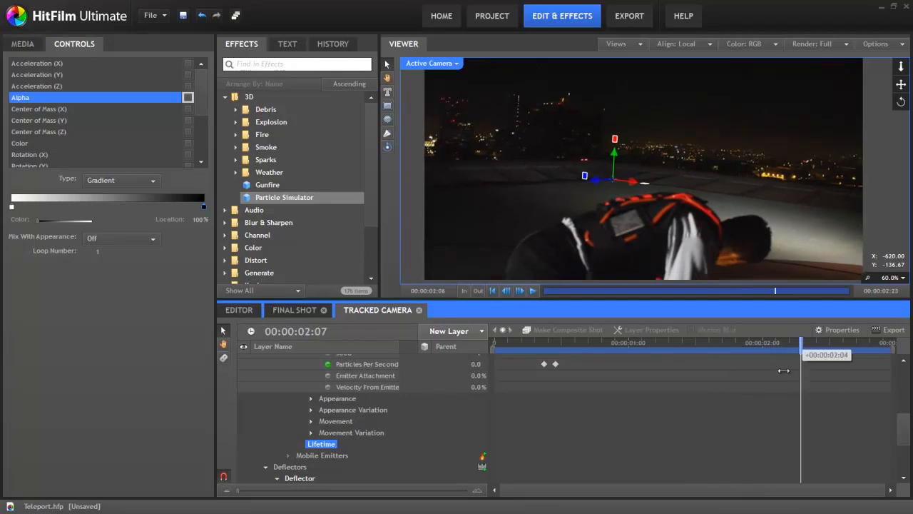
pyautogui.moveTo(776, 342); pyautogui.dragTo(612, 343)
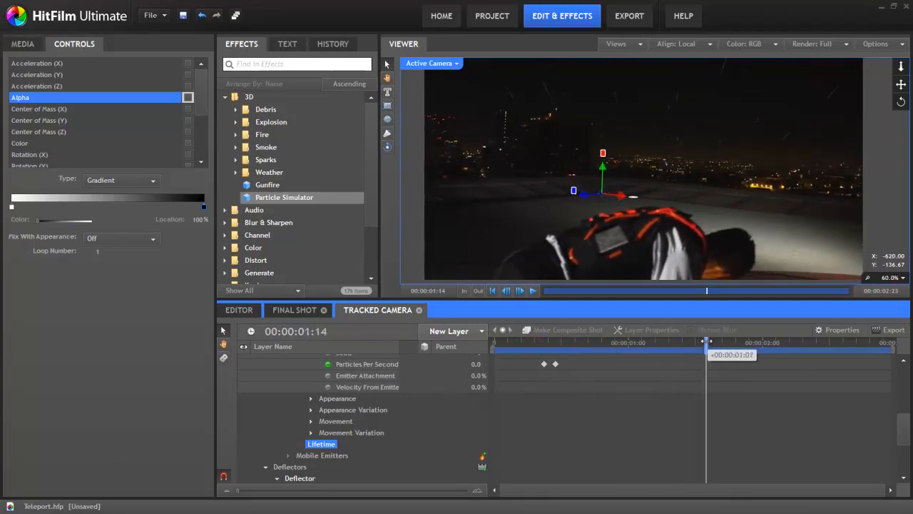
pyautogui.moveTo(707, 346); pyautogui.dragTo(584, 347)
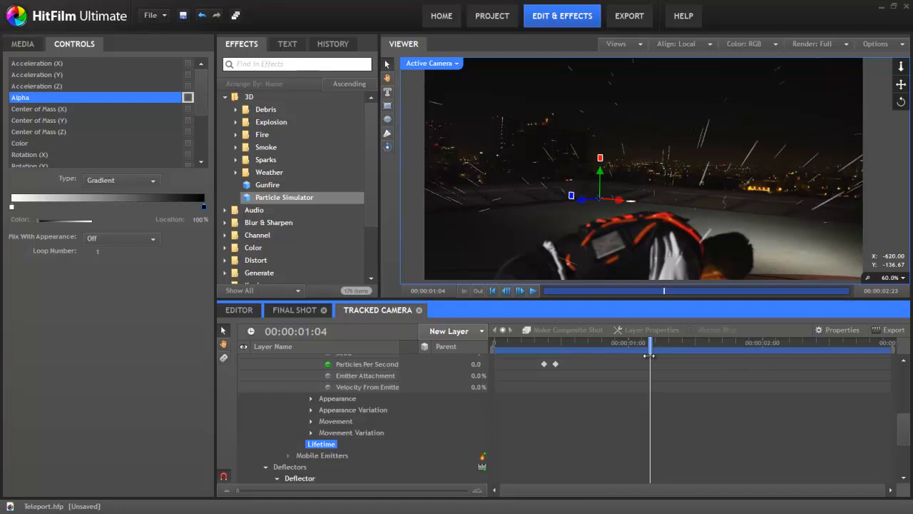
pyautogui.moveTo(649, 354); pyautogui.dragTo(570, 354)
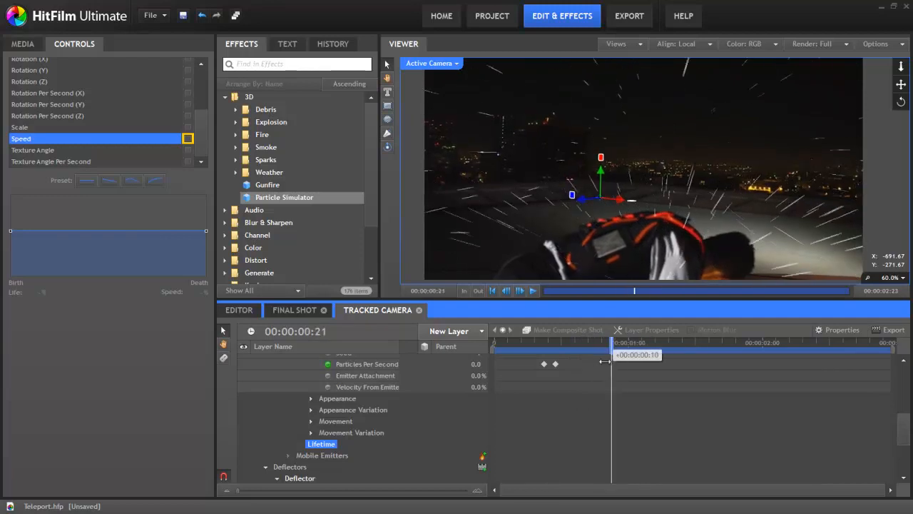
# Step: Duplicate the Tracked Camera composition in Project Media and rename the copy Glowing Particles
pyautogui.click(23, 43)
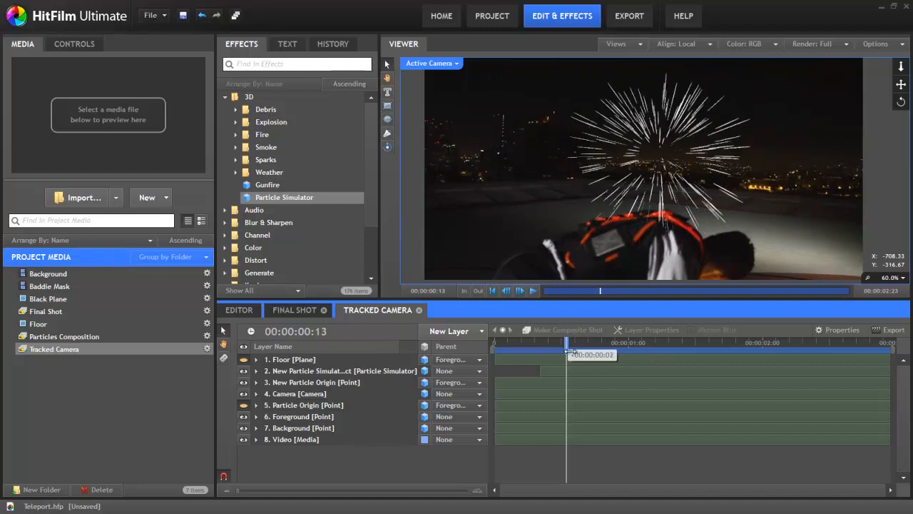
pyautogui.click(54, 348)
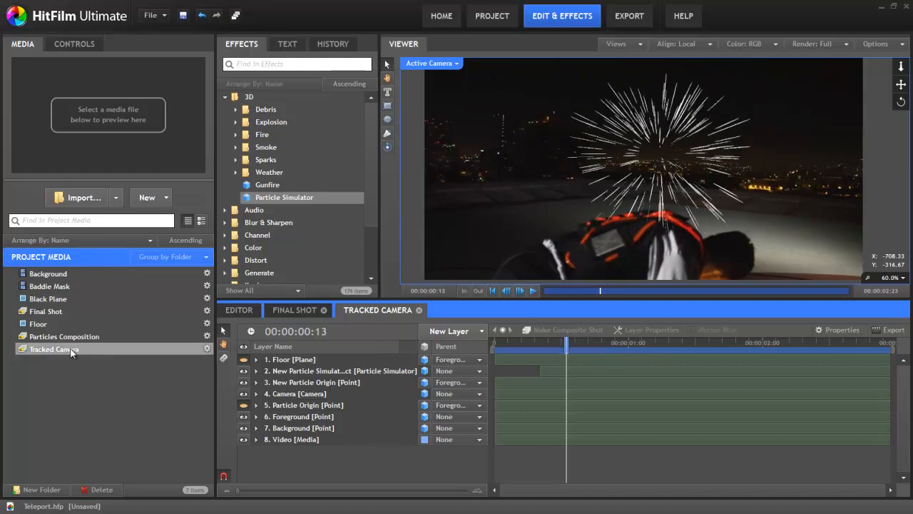
pyautogui.rightClick(55, 348)
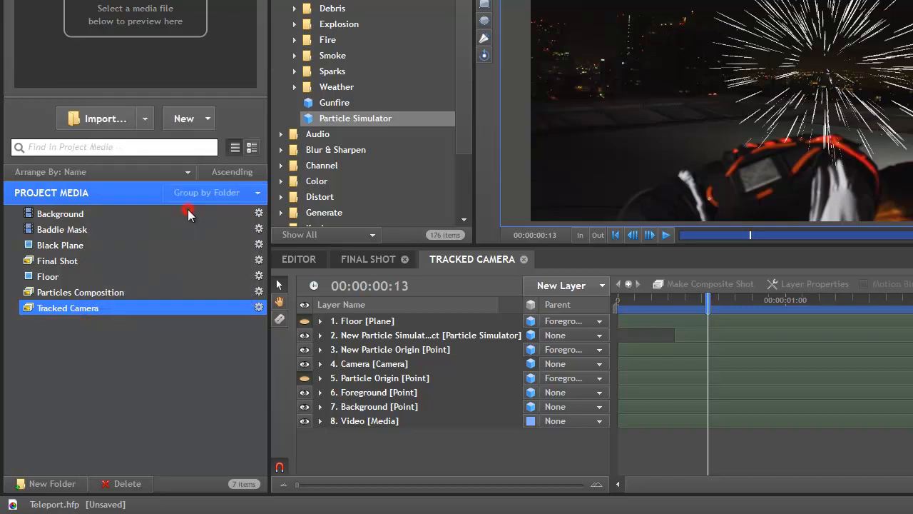
pyautogui.click(69, 322)
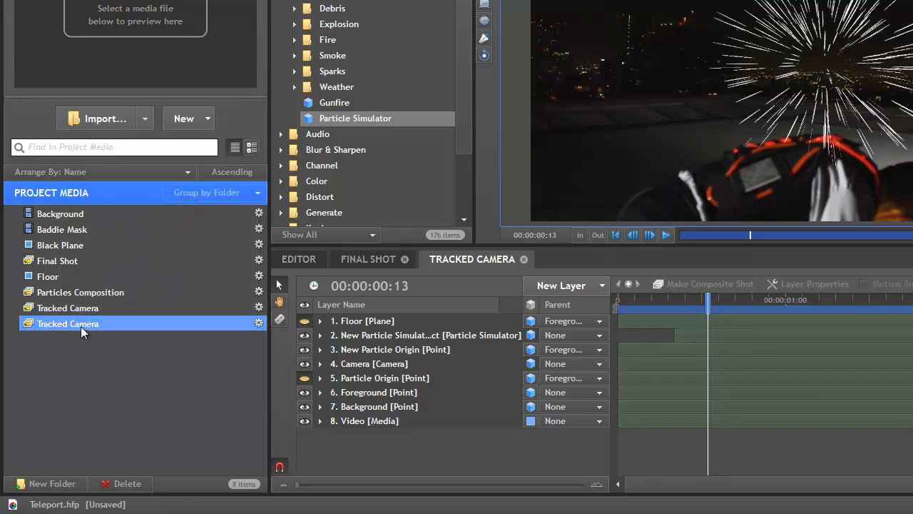
pyautogui.rightClick(68, 322)
pyautogui.write('Glowing Particles')
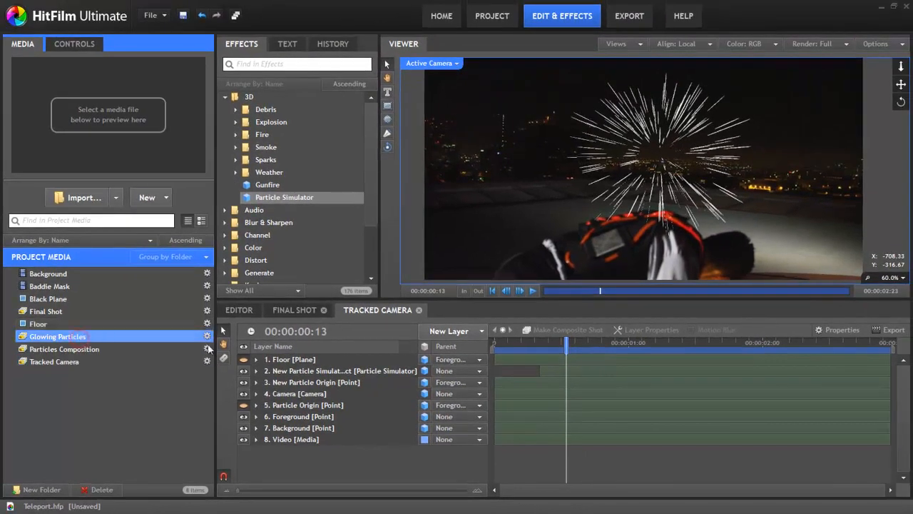
# Step: Open Glowing Particles, scrub to preview the white particle streaks and select the bottom Black Plane layer
pyautogui.doubleClick(57, 337)
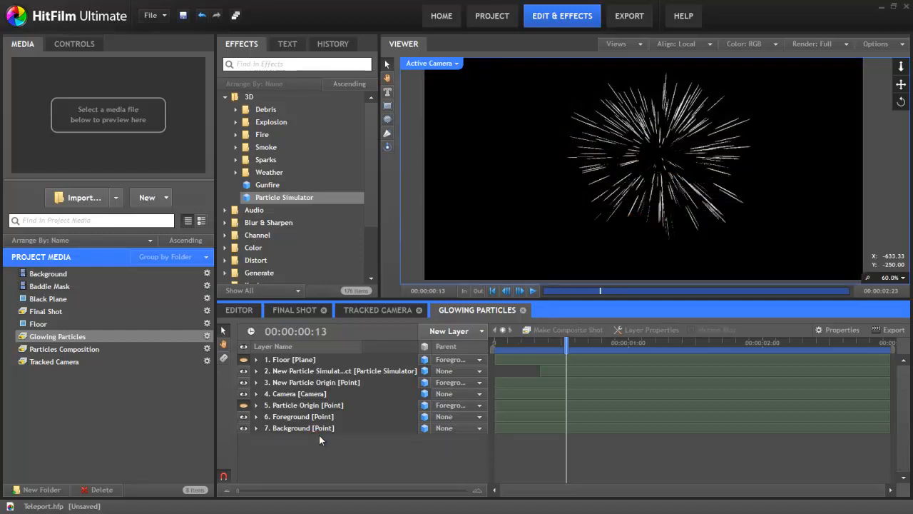
pyautogui.moveTo(565, 342); pyautogui.dragTo(640, 343)
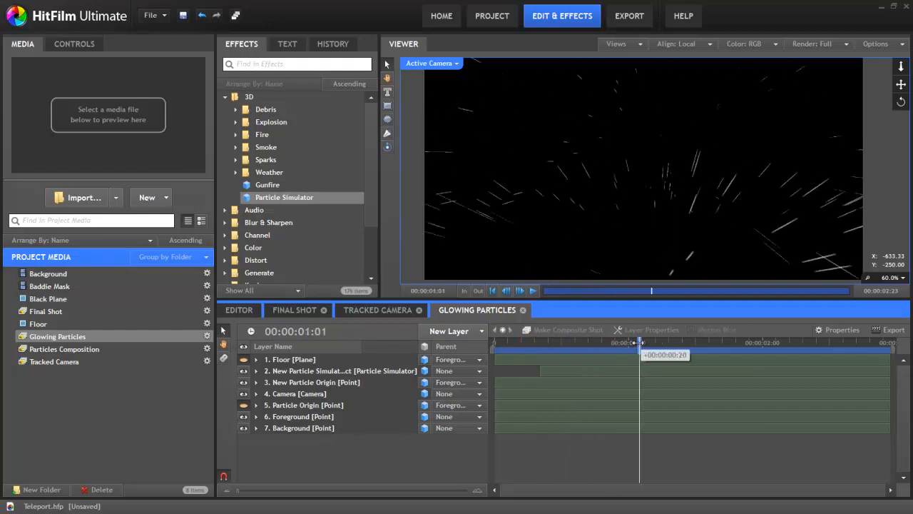
pyautogui.moveTo(640, 343); pyautogui.dragTo(617, 342)
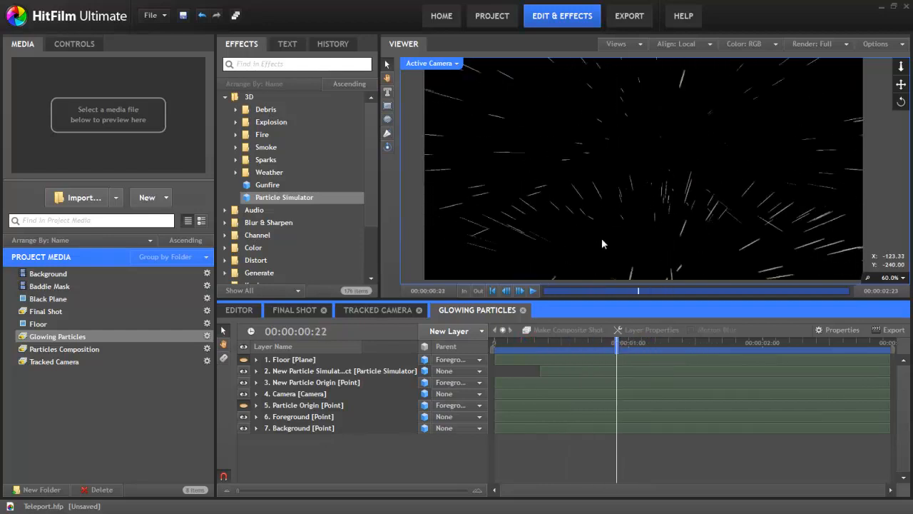
pyautogui.moveTo(635, 197)
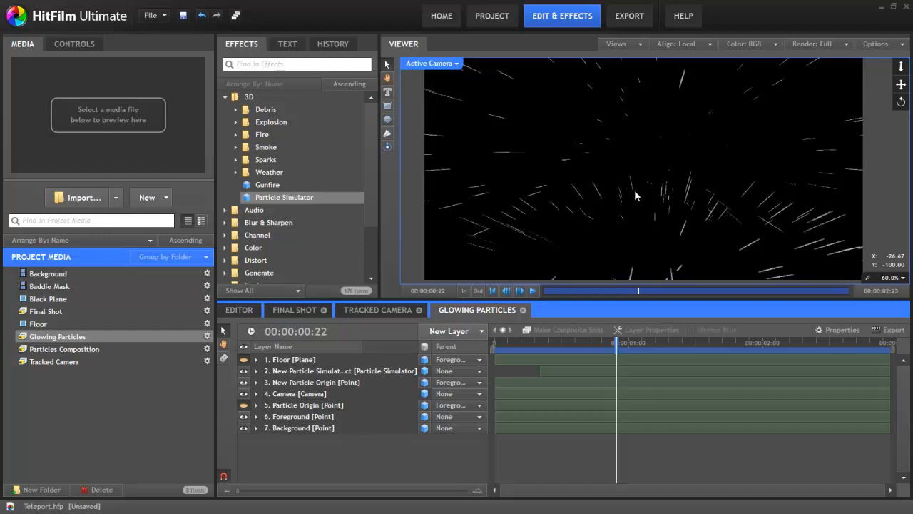
pyautogui.click(49, 298)
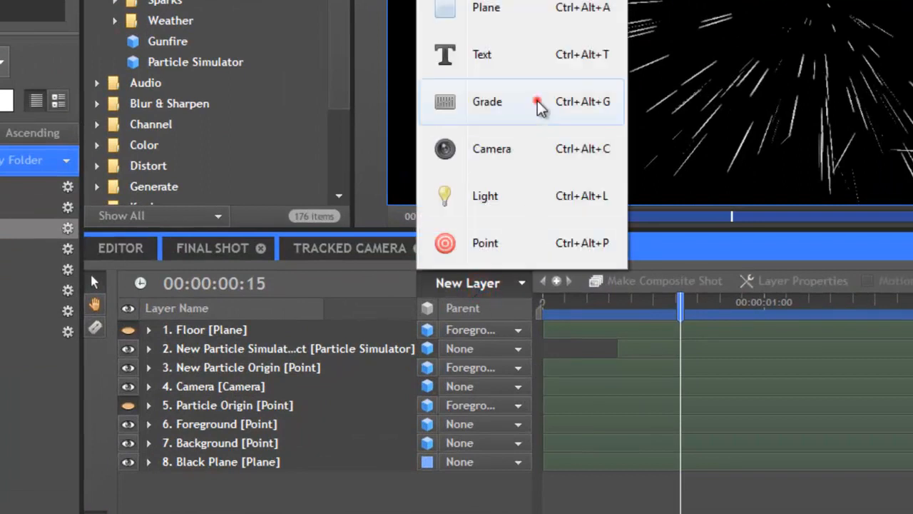
# Step: Add a grade layer with a Diffuse glow at lowered opacity and Exposure raised to 4.40
pyautogui.click(488, 101)
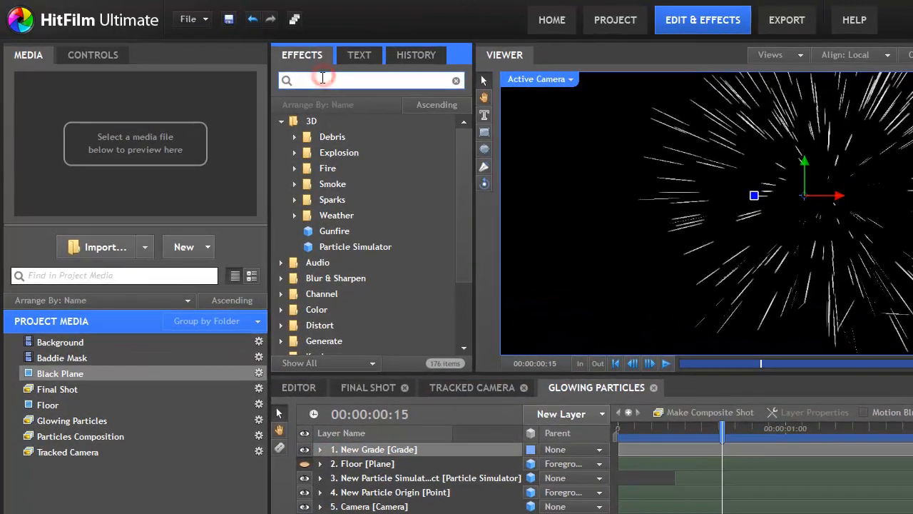
pyautogui.write('dii')
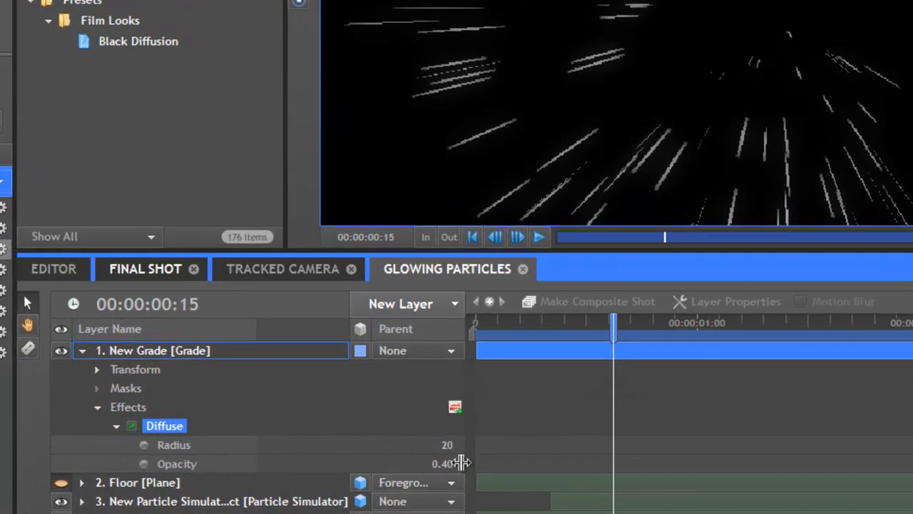
pyautogui.moveTo(443, 463); pyautogui.dragTo(473, 464)
pyautogui.write('ex')
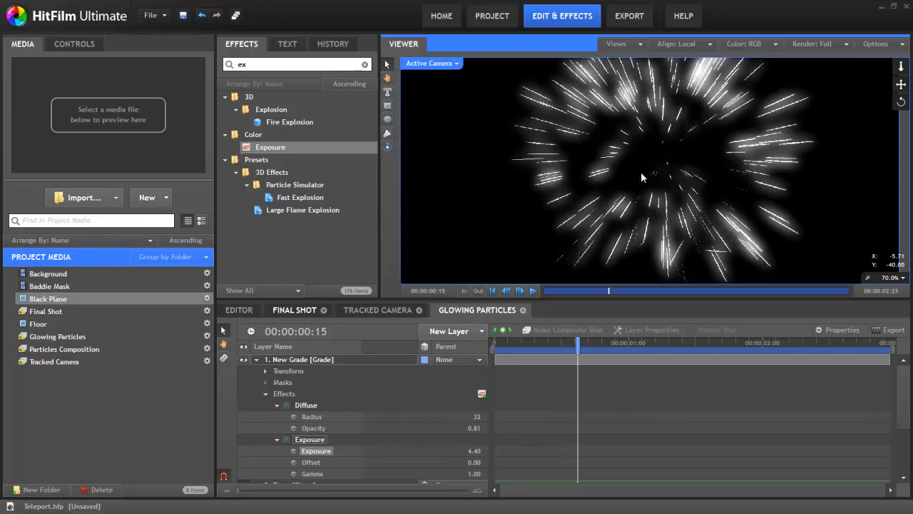
pyautogui.moveTo(491, 16)
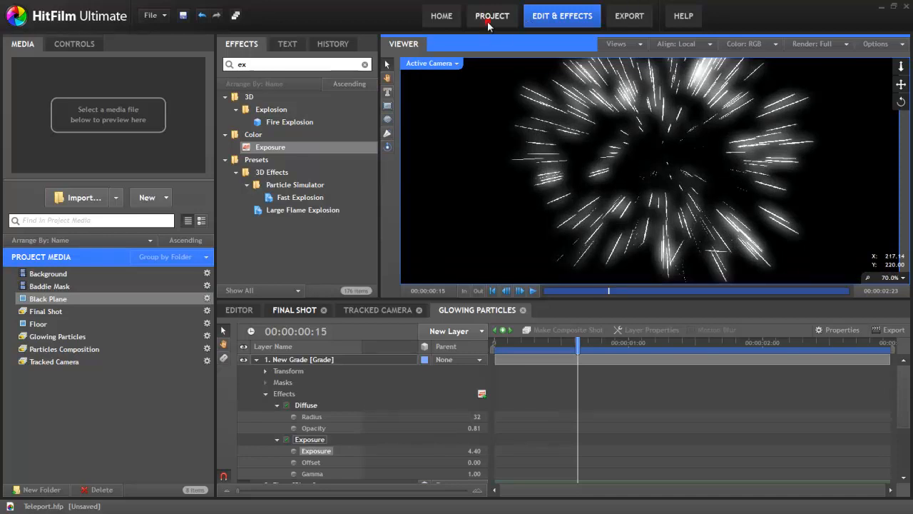
# Step: Review the project's advanced rendering settings, keeping colour bit depth at 8-bit Integer
pyautogui.click(491, 15)
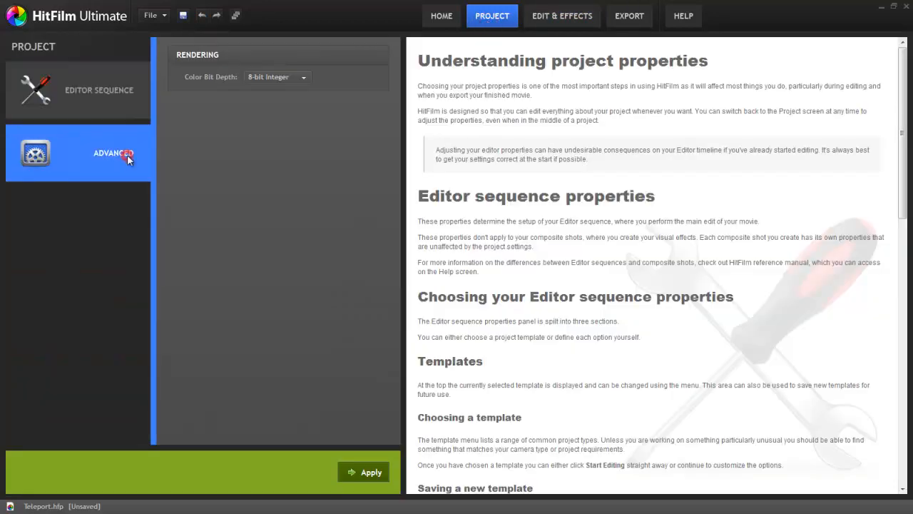
pyautogui.click(276, 77)
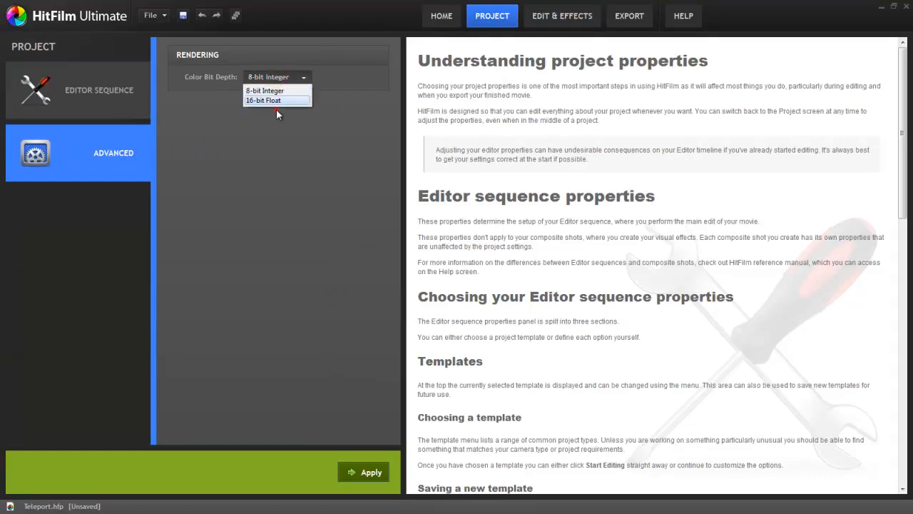
pyautogui.click(265, 90)
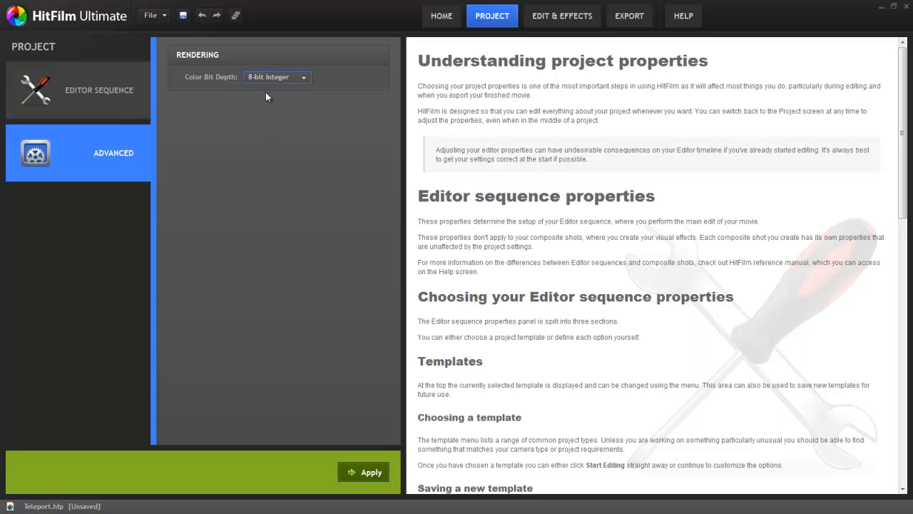
pyautogui.moveTo(389, 74)
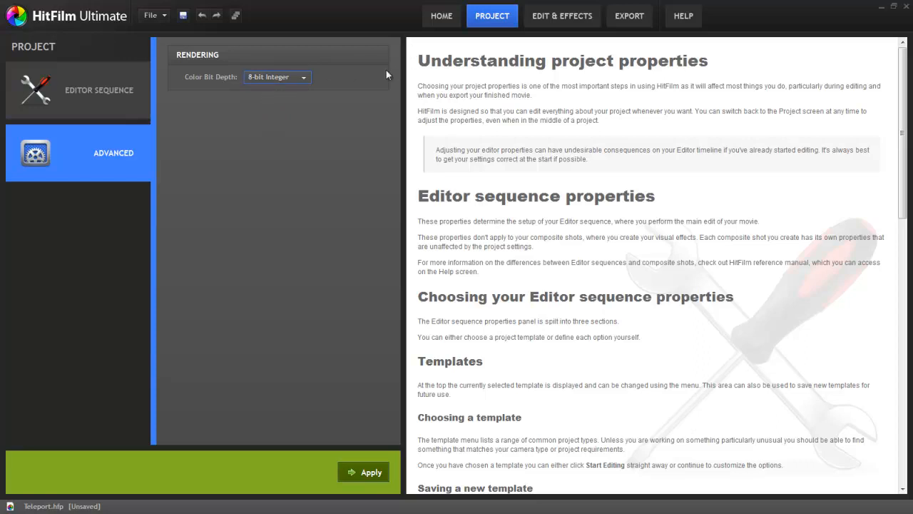
pyautogui.moveTo(359, 87)
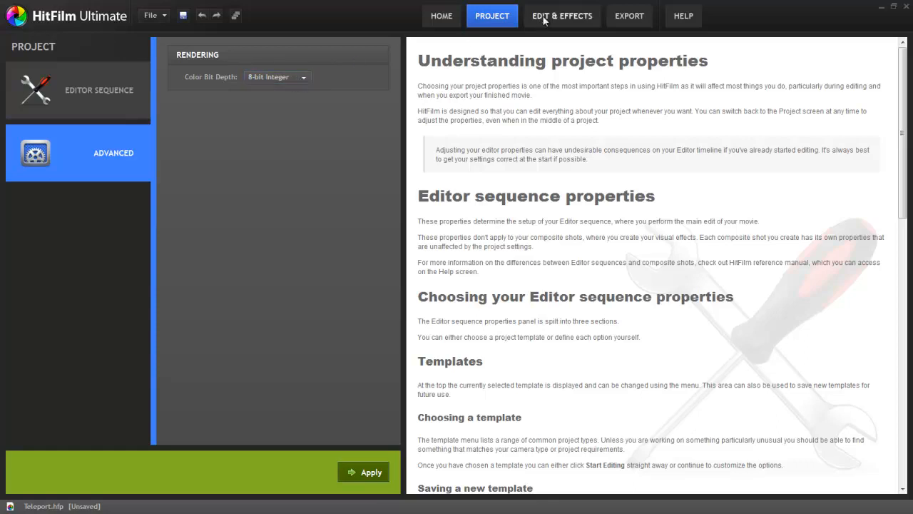
# Step: Add Color Correction Wheels to the grade layer and tint the particle burst icy blue-white
pyautogui.click(562, 16)
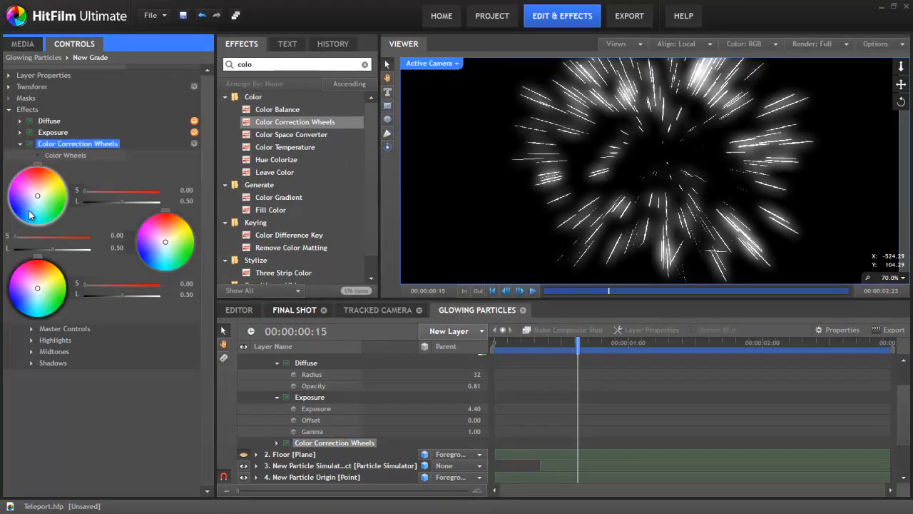
pyautogui.moveTo(37, 194); pyautogui.dragTo(34, 200)
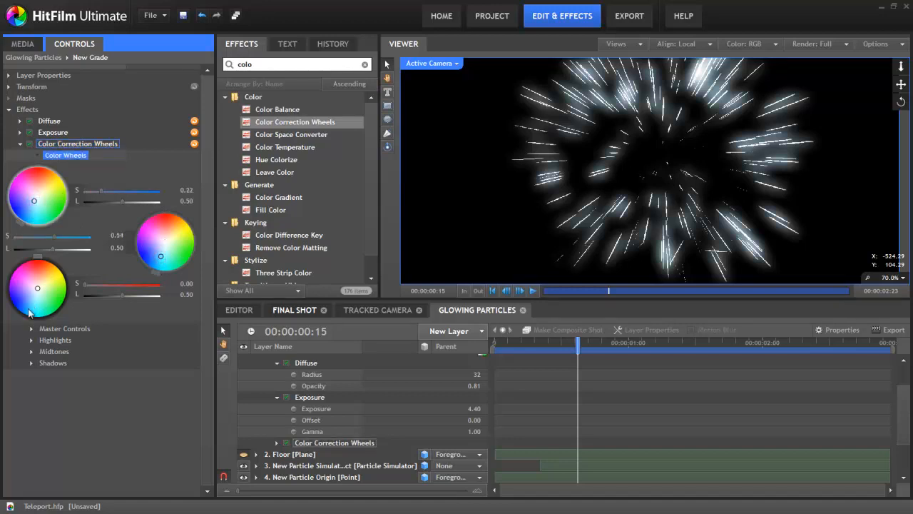
pyautogui.moveTo(160, 255); pyautogui.dragTo(157, 262)
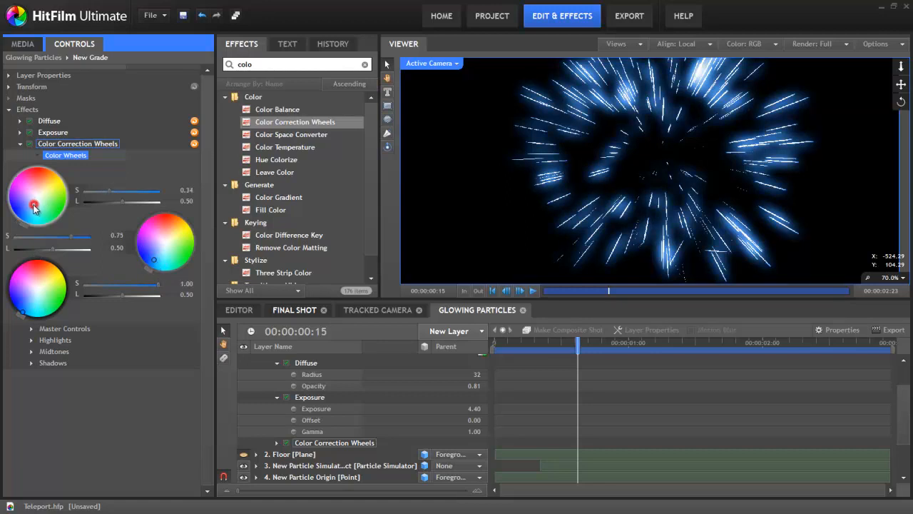
pyautogui.moveTo(578, 343); pyautogui.dragTo(635, 342)
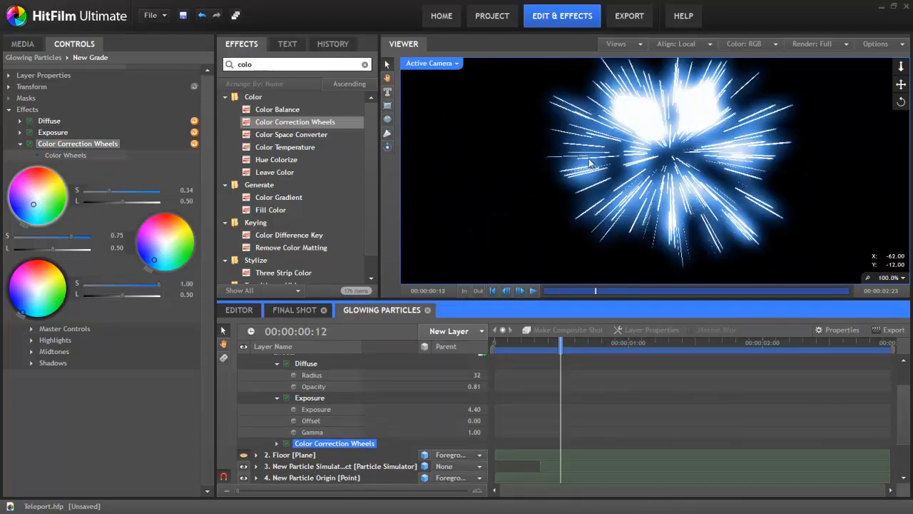
pyautogui.moveTo(302, 272)
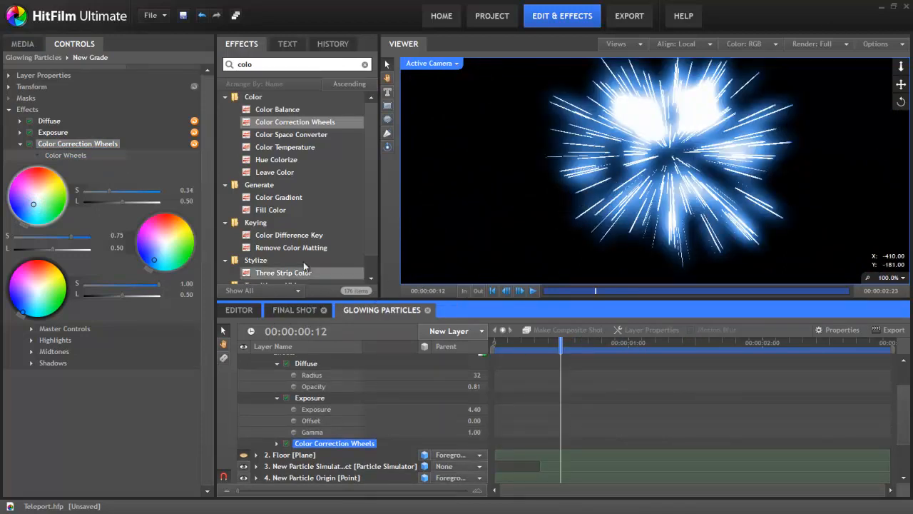
pyautogui.click(23, 43)
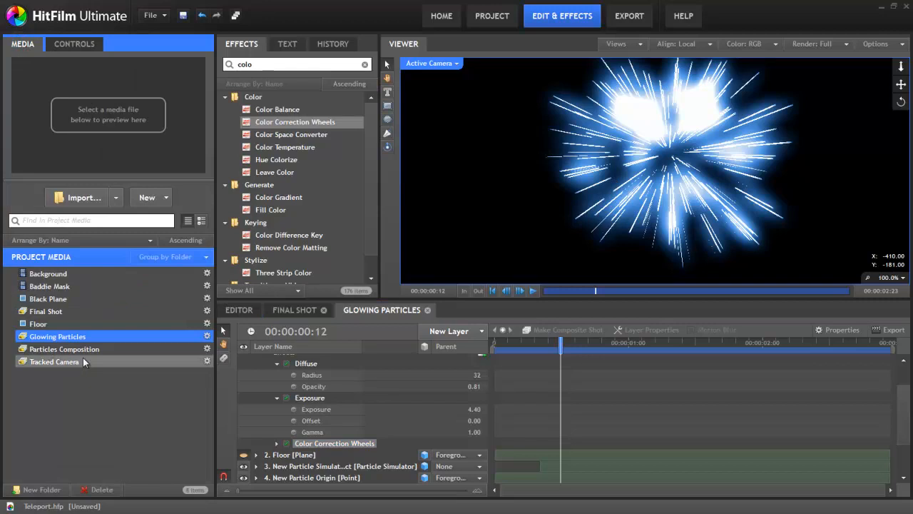
# Step: Place Glowing Particles into the Tracked Camera shot with Add blend mode, then drop Masked Man above it
pyautogui.click(54, 361)
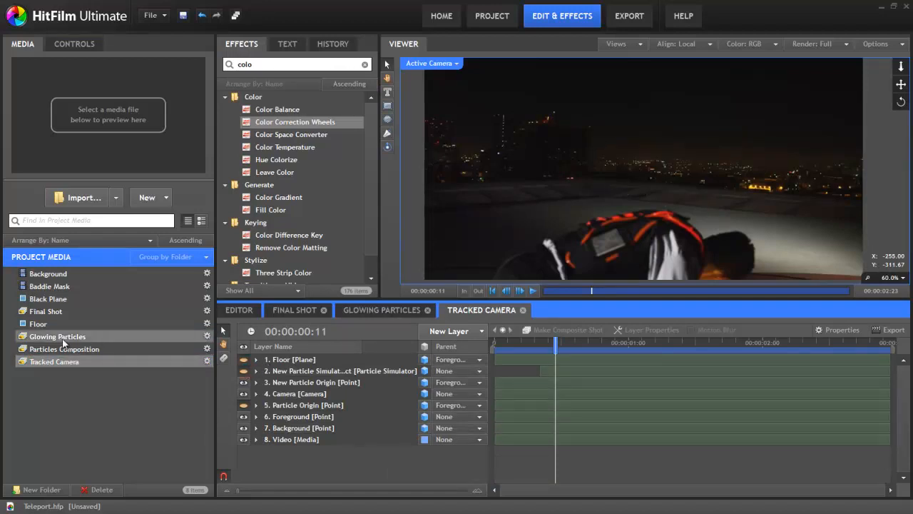
pyautogui.click(297, 360)
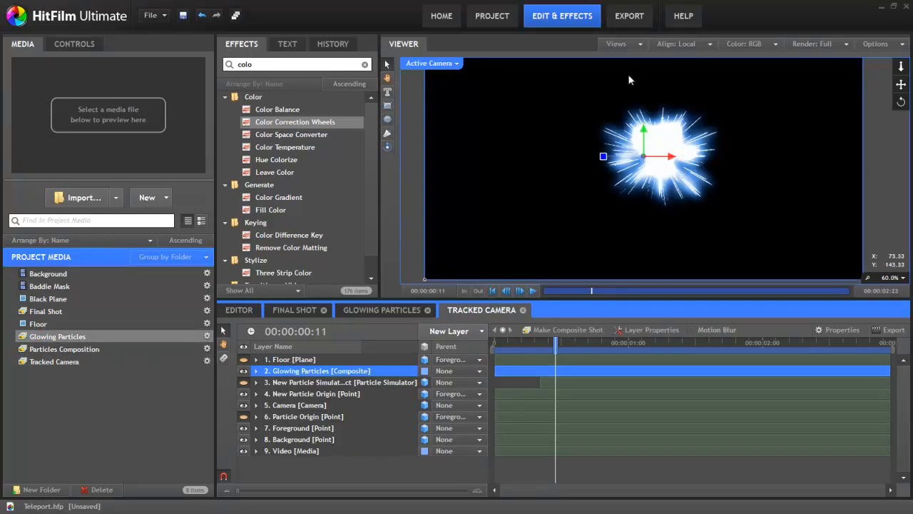
pyautogui.moveTo(562, 299)
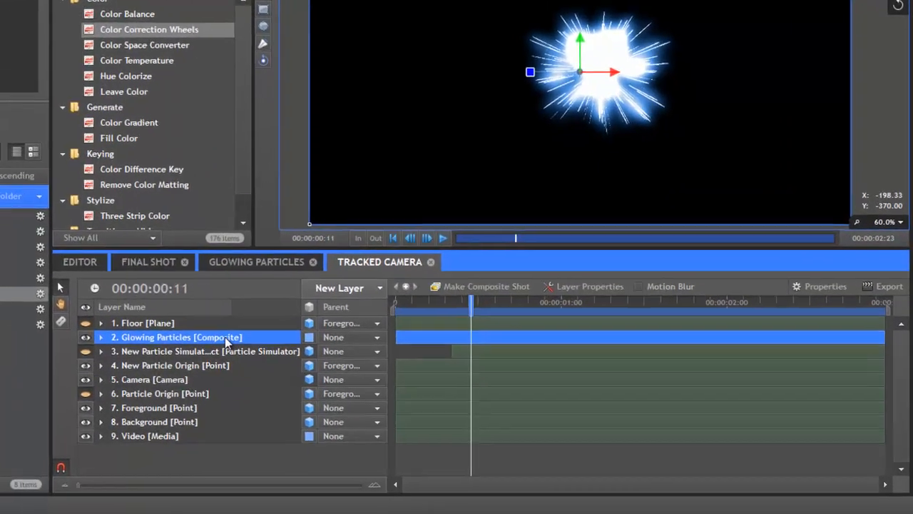
pyautogui.rightClick(179, 337)
pyautogui.write('se')
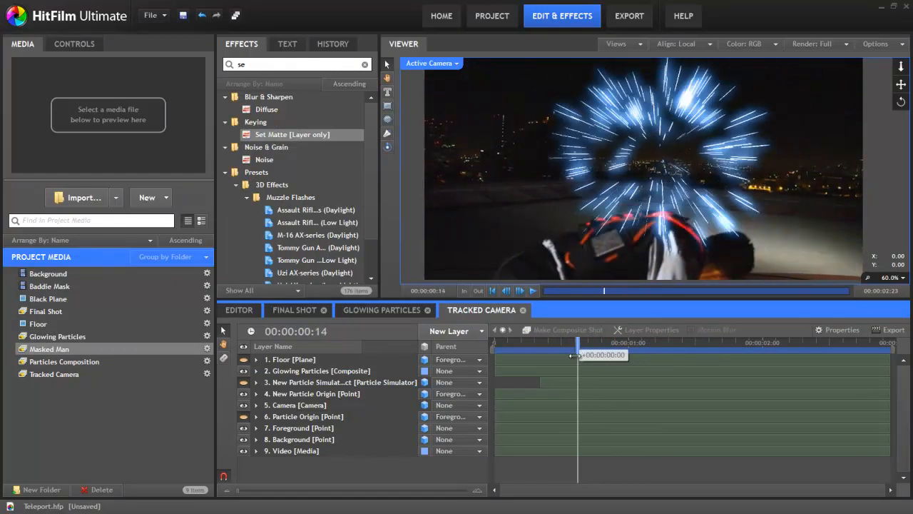
pyautogui.moveTo(577, 354); pyautogui.dragTo(611, 353)
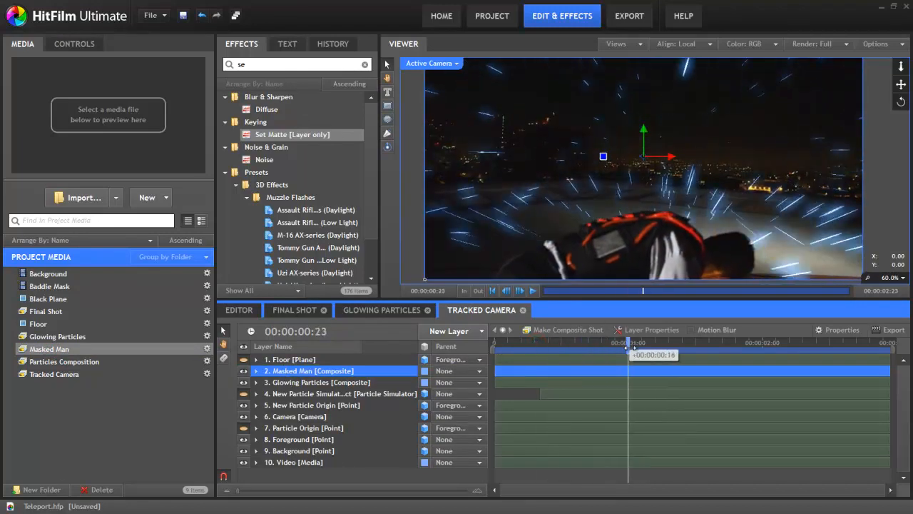
# Step: Scrub the shot to check the man stays in front of the blue burst
pyautogui.moveTo(631, 342); pyautogui.dragTo(574, 342)
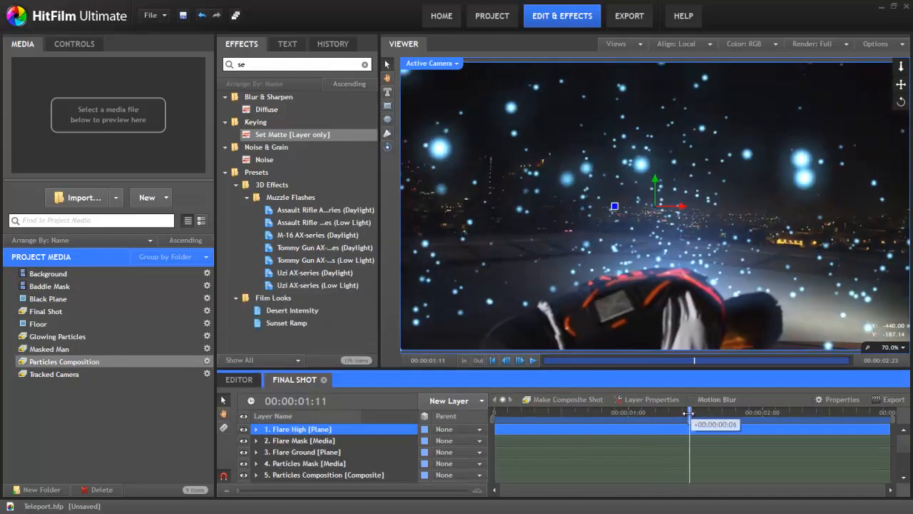
# Step: Scrub the Final Shot composite to preview the glowing blue flare particles over the rooftop
pyautogui.moveTo(688, 413); pyautogui.dragTo(674, 413)
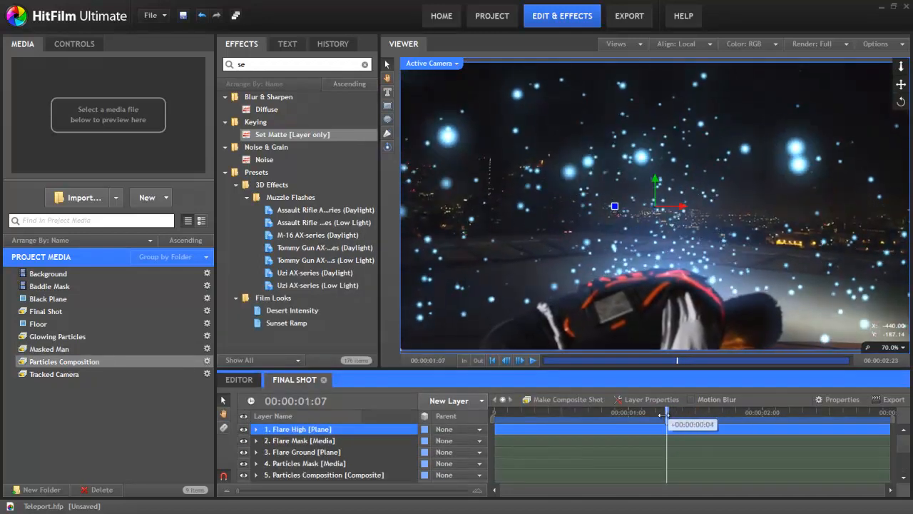
pyautogui.moveTo(676, 413); pyautogui.dragTo(693, 412)
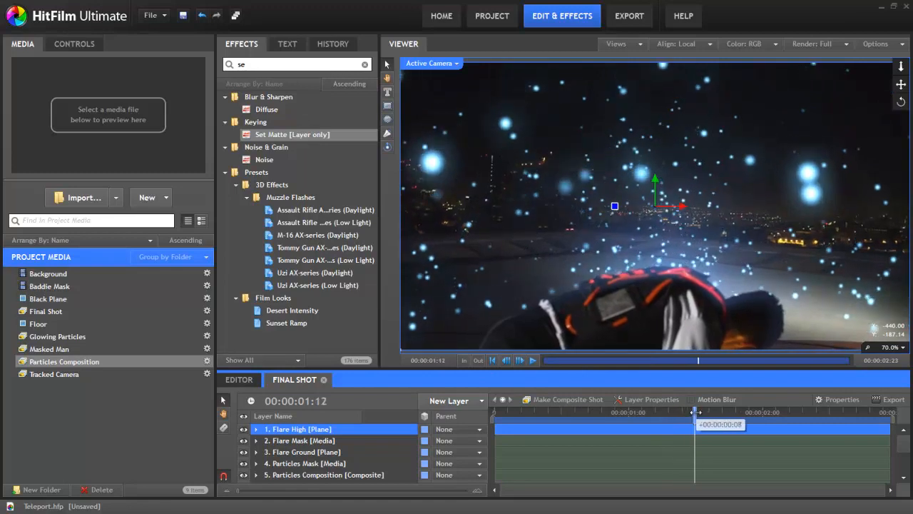
pyautogui.click(65, 361)
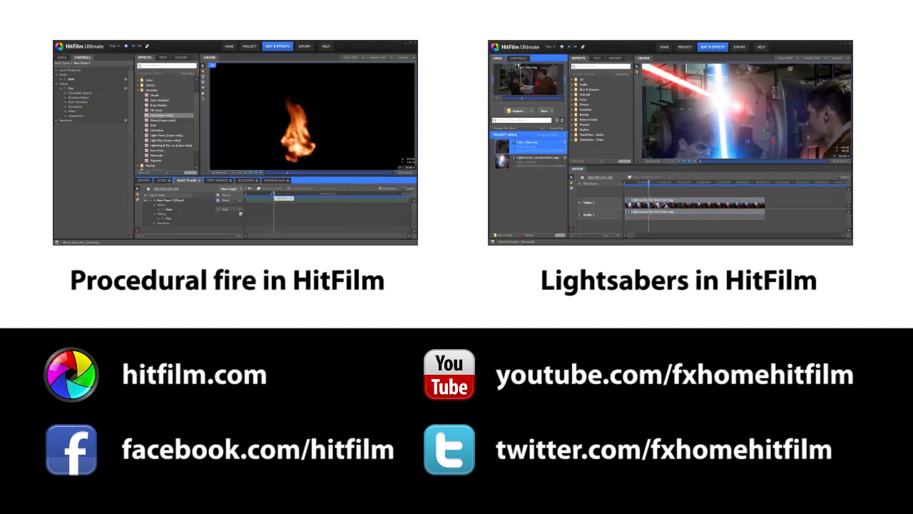
pyautogui.rightClick(556, 74)
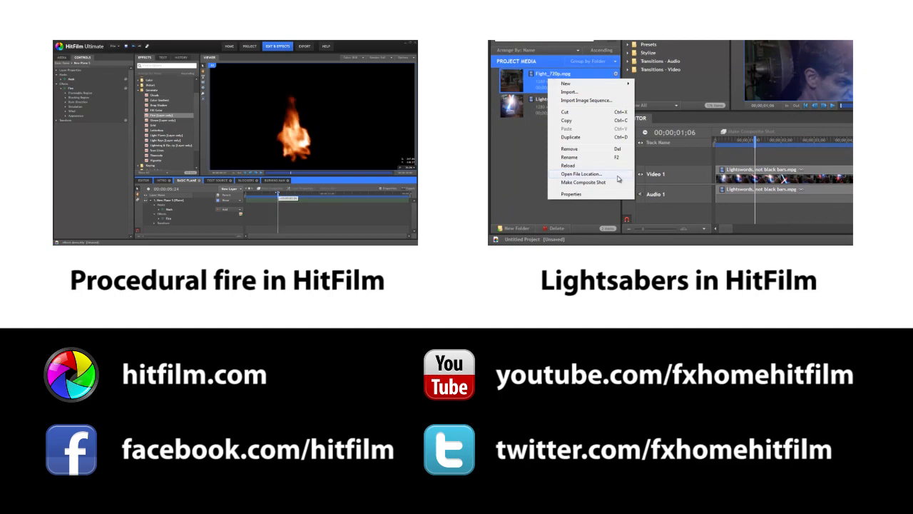